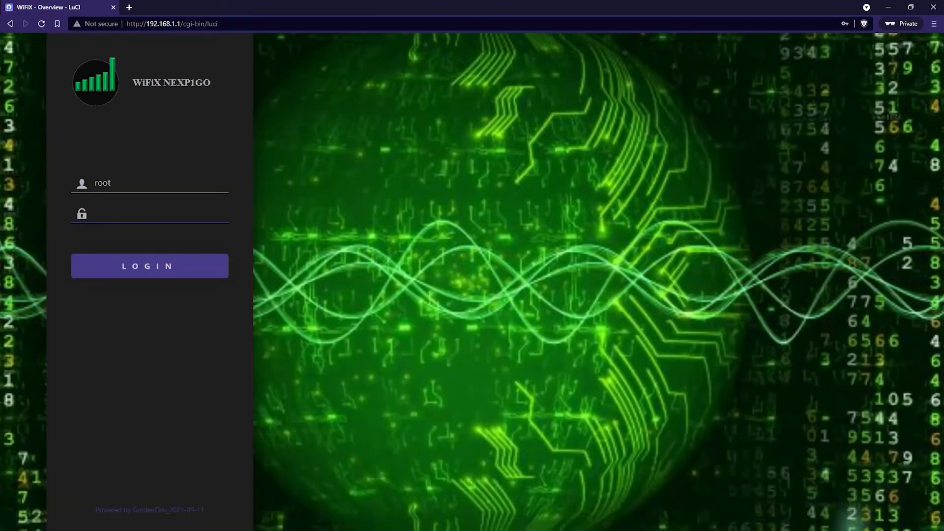
# Step: Log in to the NEXP1GO router's LuCI as root and reach the Status overview
pyautogui.click(177, 24)
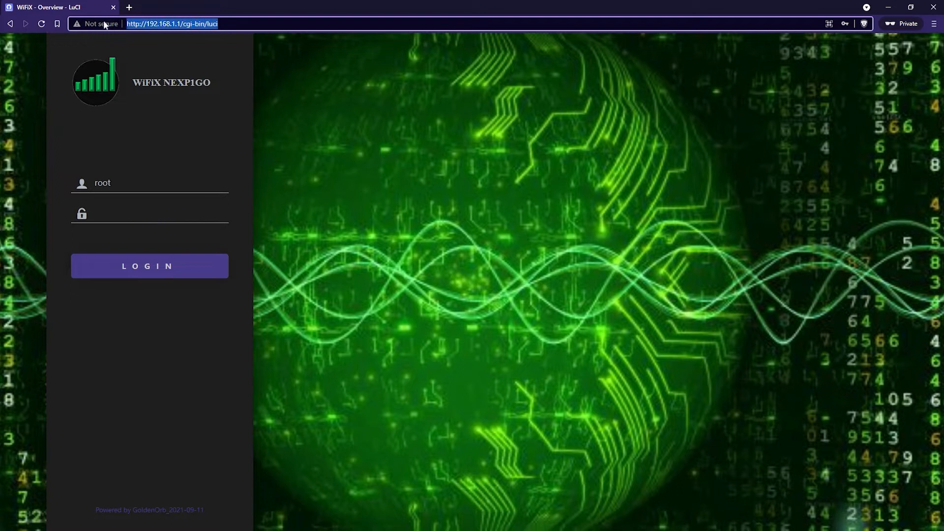
pyautogui.moveTo(55, 29)
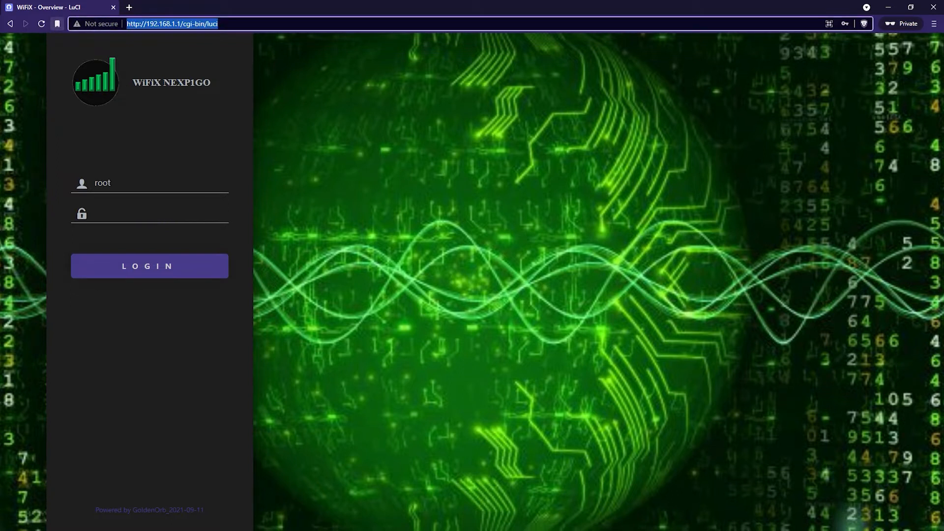
pyautogui.doubleClick(171, 82)
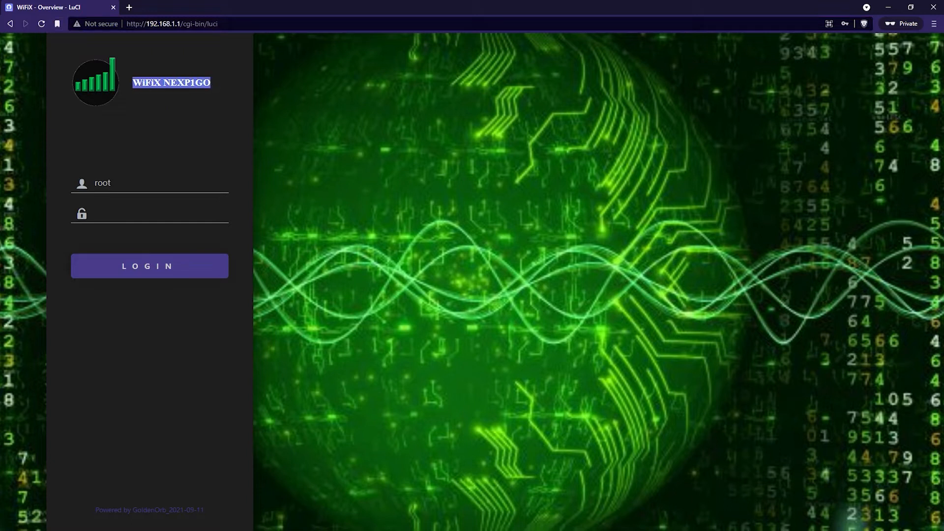
pyautogui.click(148, 214)
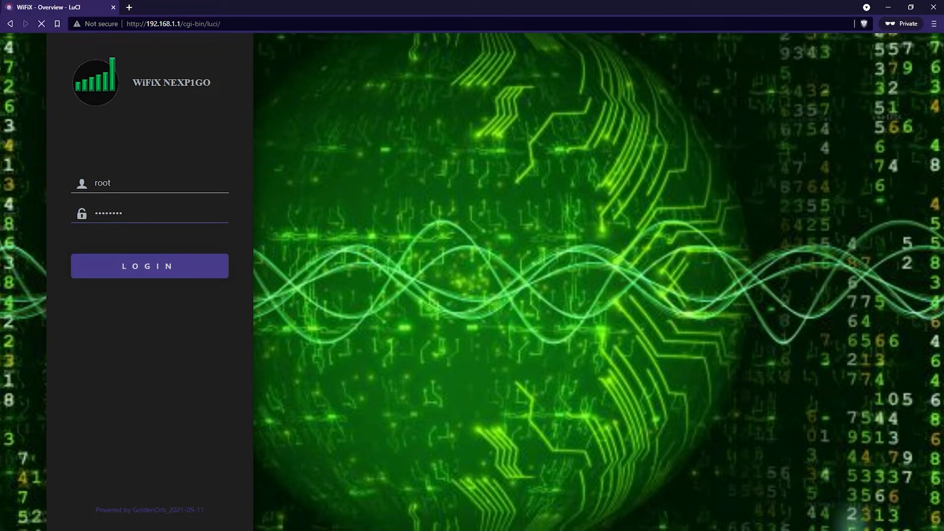
pyautogui.click(149, 266)
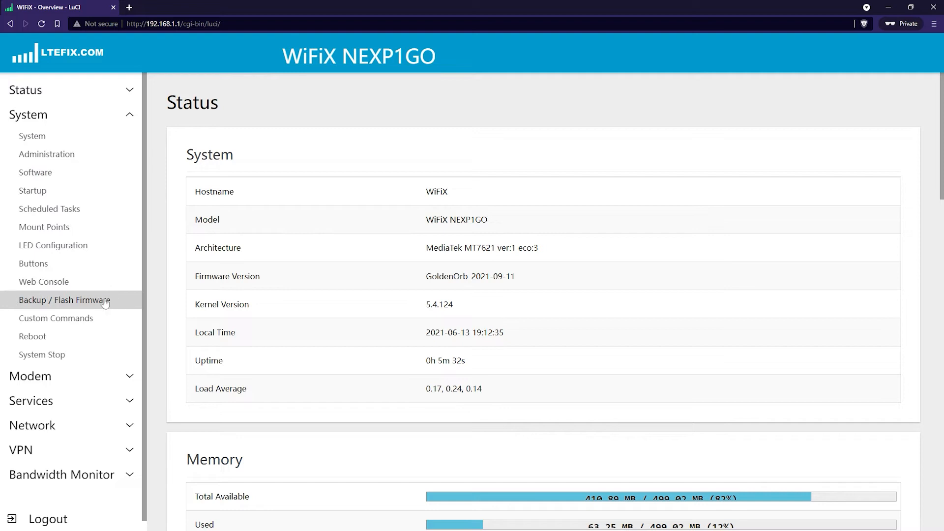
# Step: On Backup / Flash Firmware, start choosing a firmware image from the computer
pyautogui.click(62, 300)
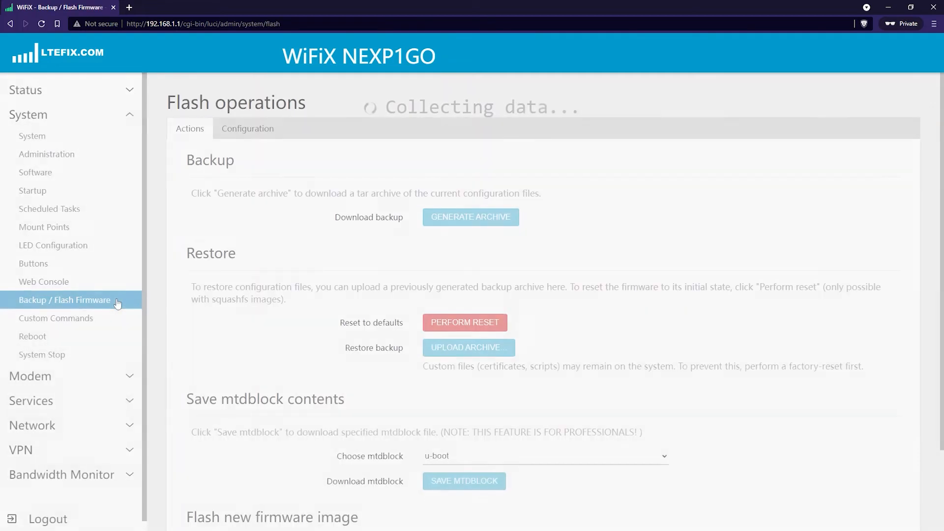
pyautogui.scroll(-3)
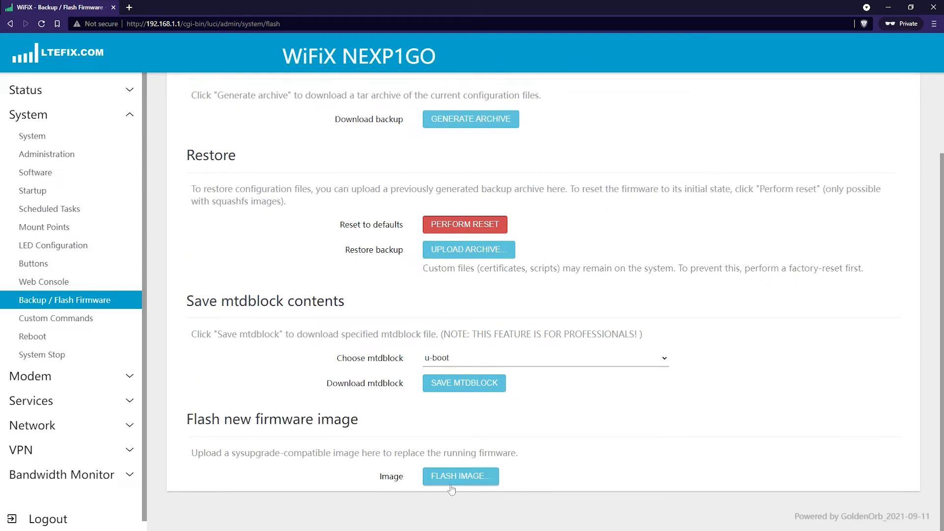
pyautogui.click(461, 475)
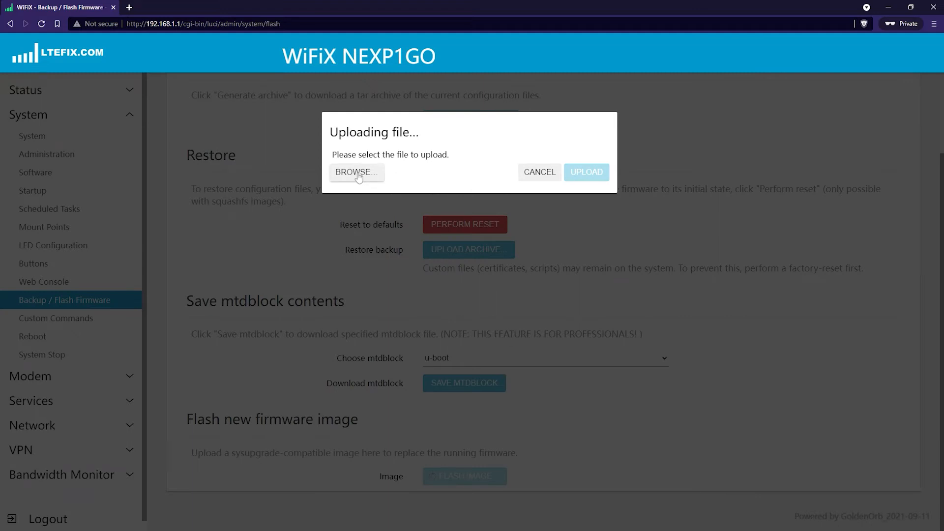
pyautogui.click(357, 173)
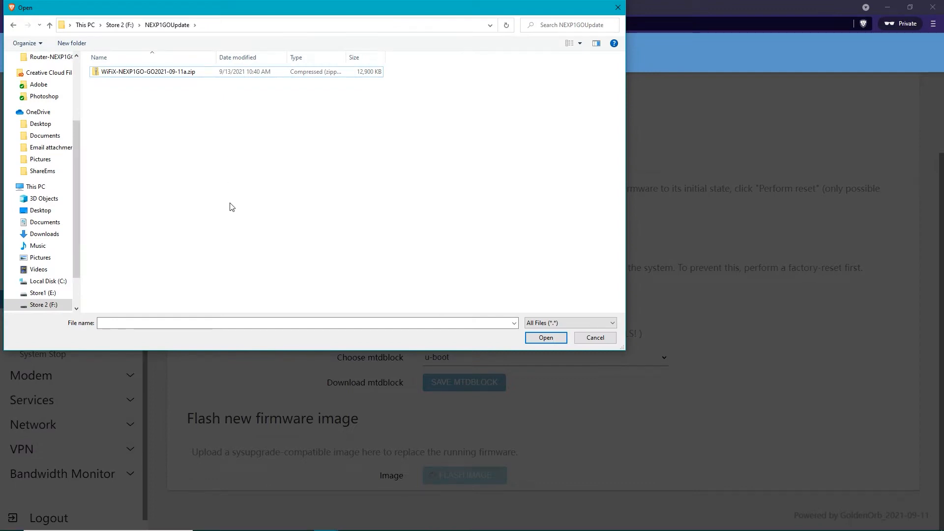
pyautogui.moveTo(157, 75)
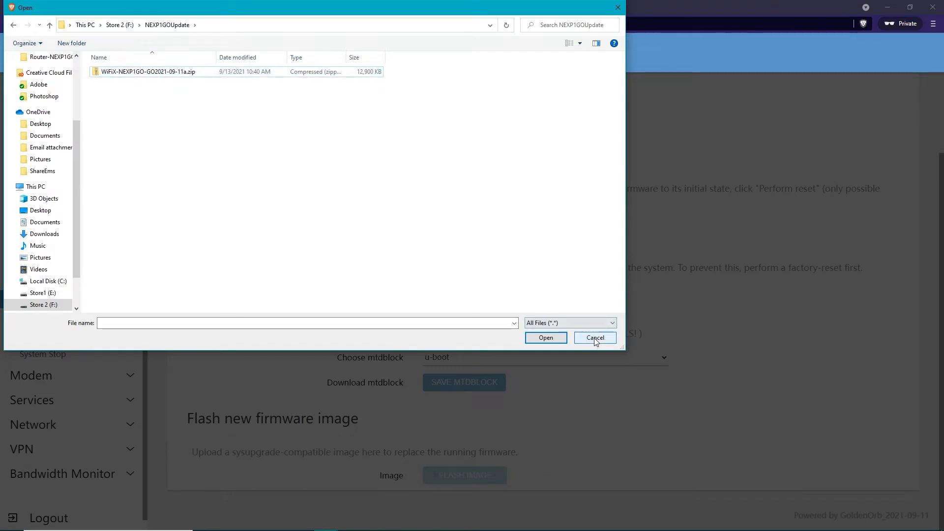
# Step: Cancel the file chooser and open LTE FIX's NEXP1GO / WG3526-P firmware link
pyautogui.click(595, 337)
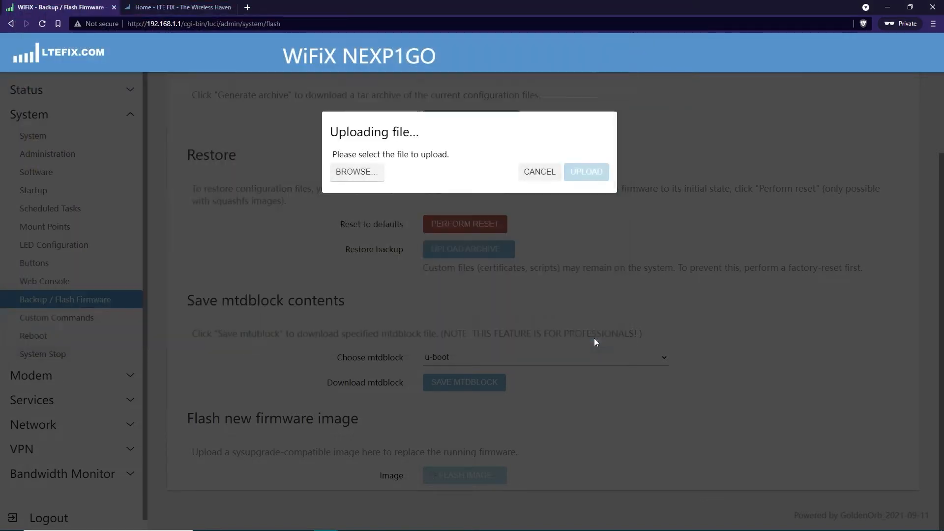
pyautogui.click(173, 7)
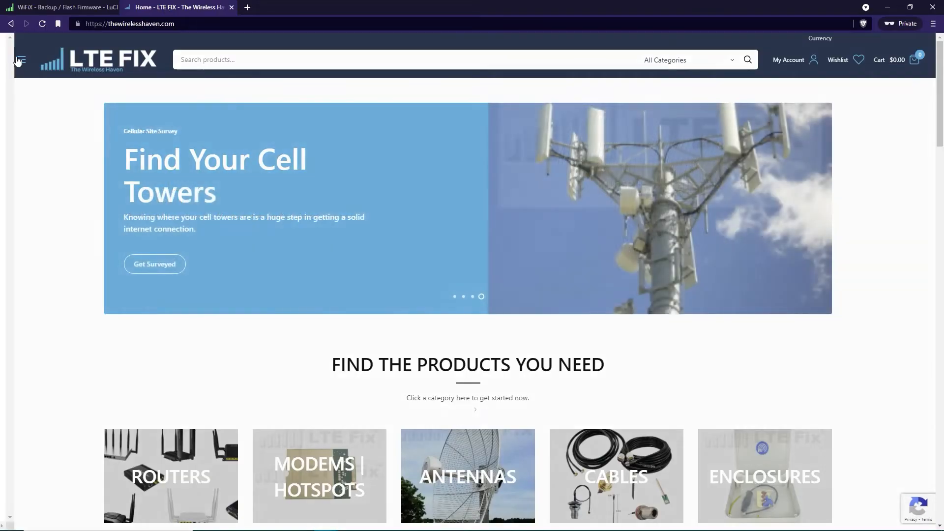
pyautogui.click(20, 59)
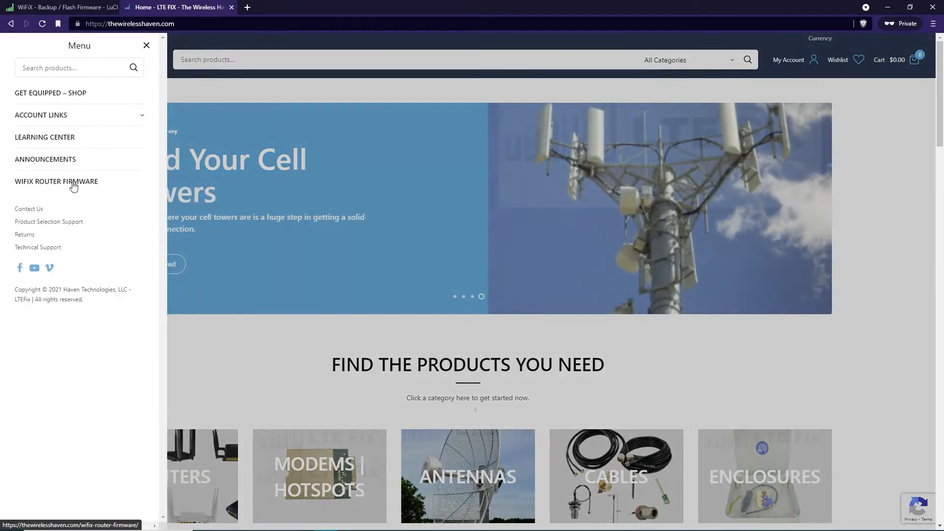
pyautogui.click(56, 181)
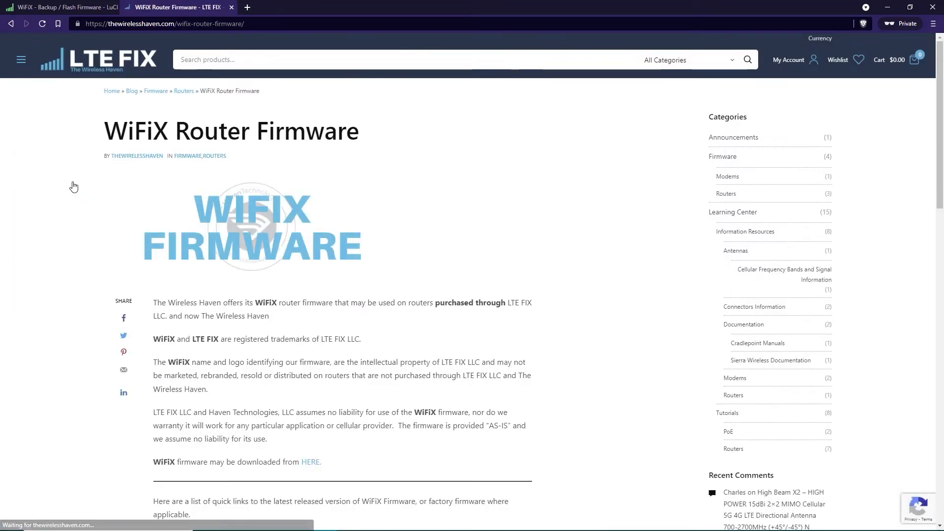
pyautogui.scroll(-3)
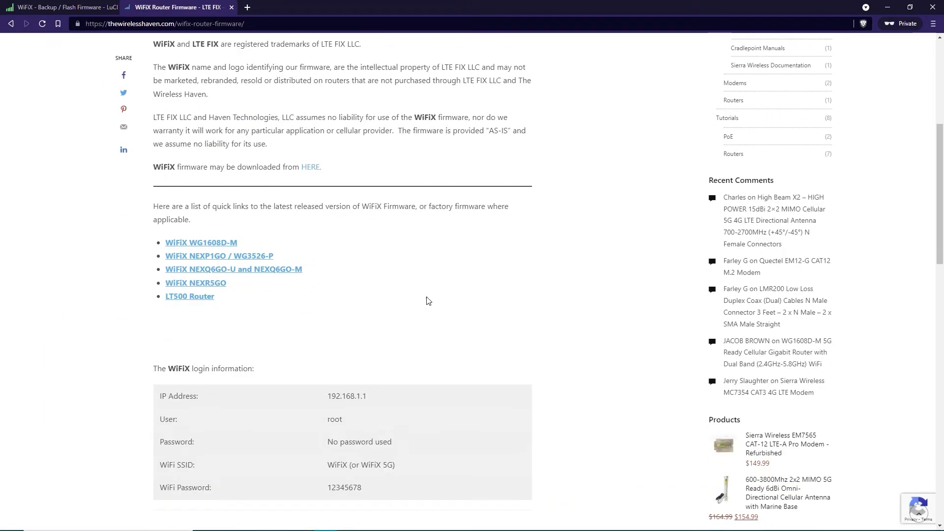
pyautogui.moveTo(242, 259)
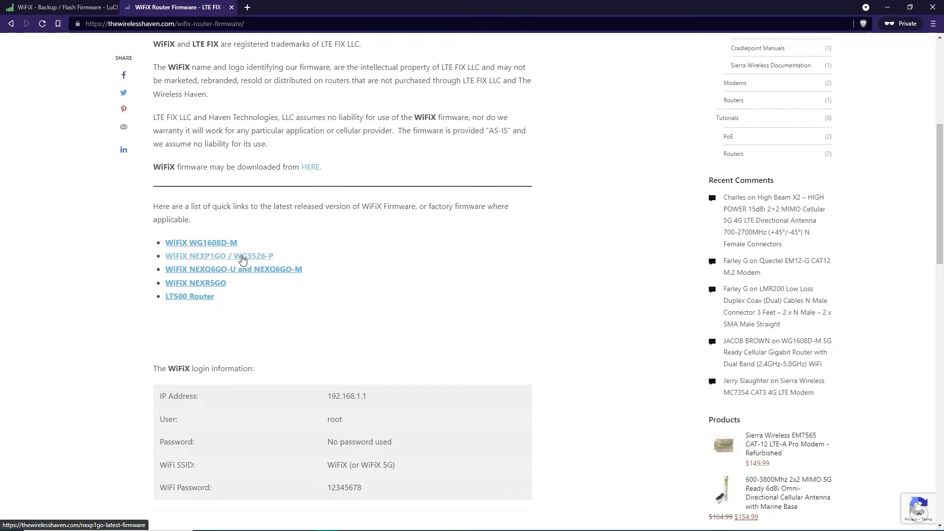
pyautogui.click(196, 255)
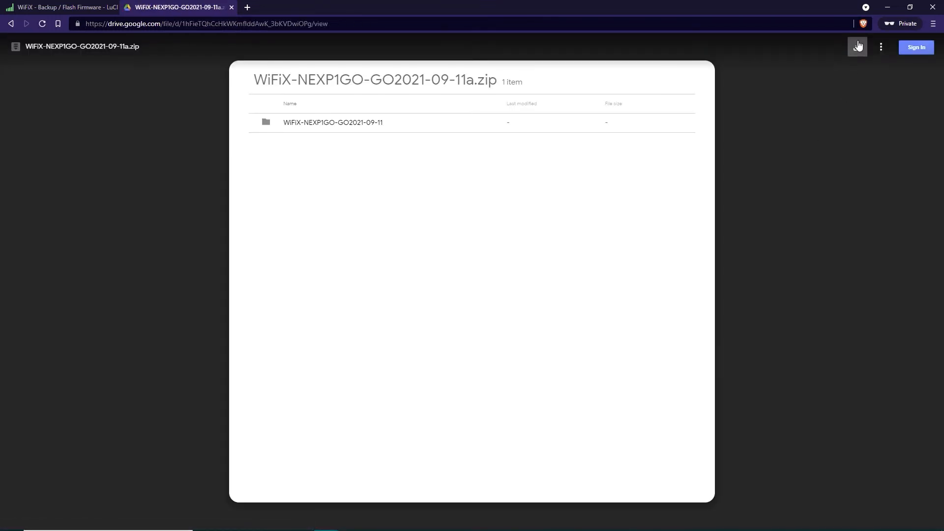
# Step: Save WiFiX-NEXP1GO-GO2021-09-11a.zip from Drive into the Router-NEXP1GO-FirmwareUpdate folder
pyautogui.click(857, 47)
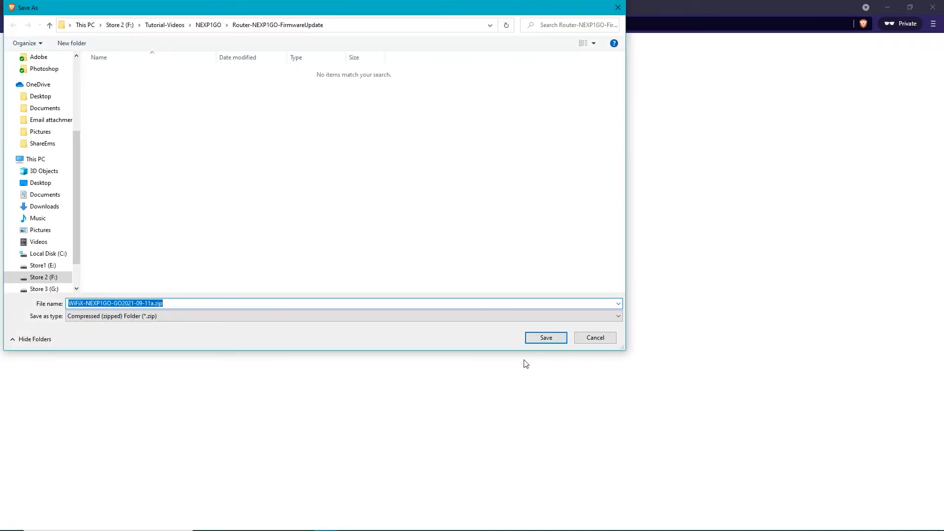
pyautogui.moveTo(227, 190)
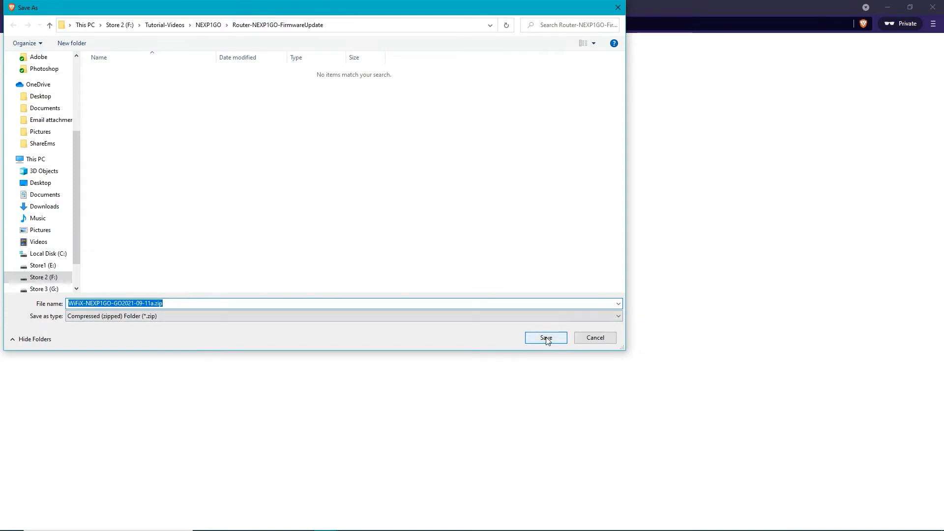
pyautogui.click(545, 338)
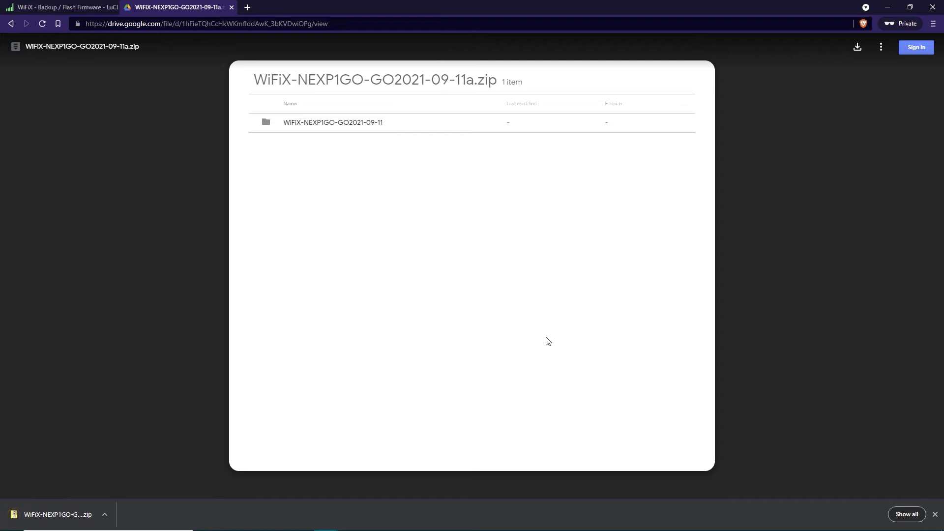
pyautogui.moveTo(470, 280)
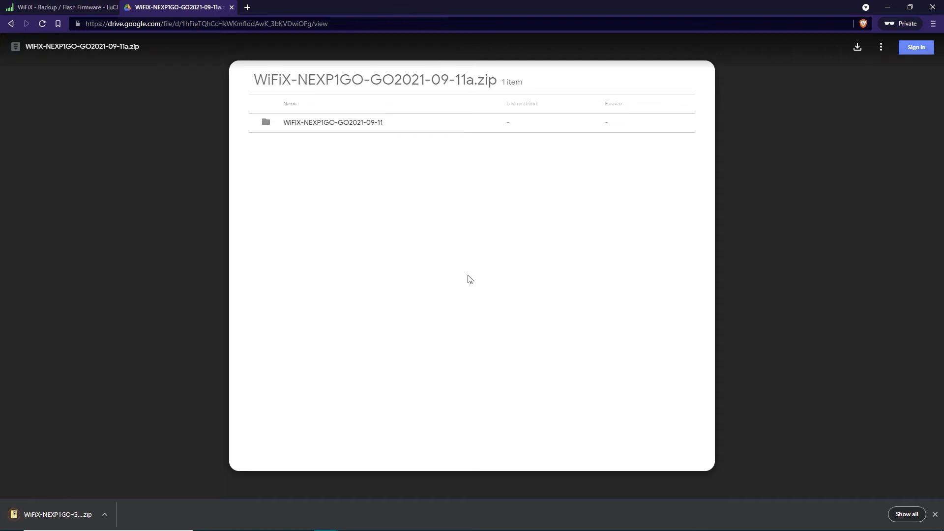
# Step: Pick WiFiX-NEXP1GO-GO2021-09-11-upgrade.bin from the extracted firmware folder as the upload file
pyautogui.click(59, 8)
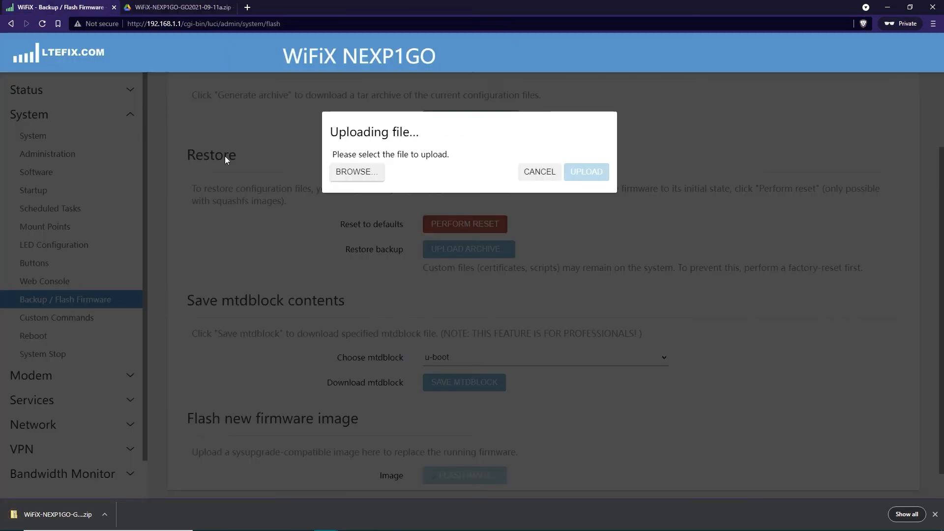
pyautogui.click(356, 171)
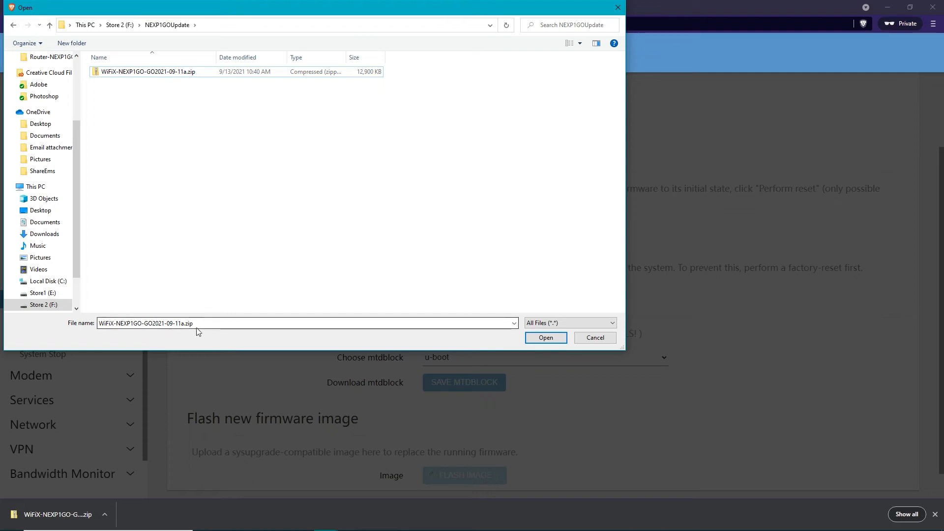
pyautogui.click(205, 322)
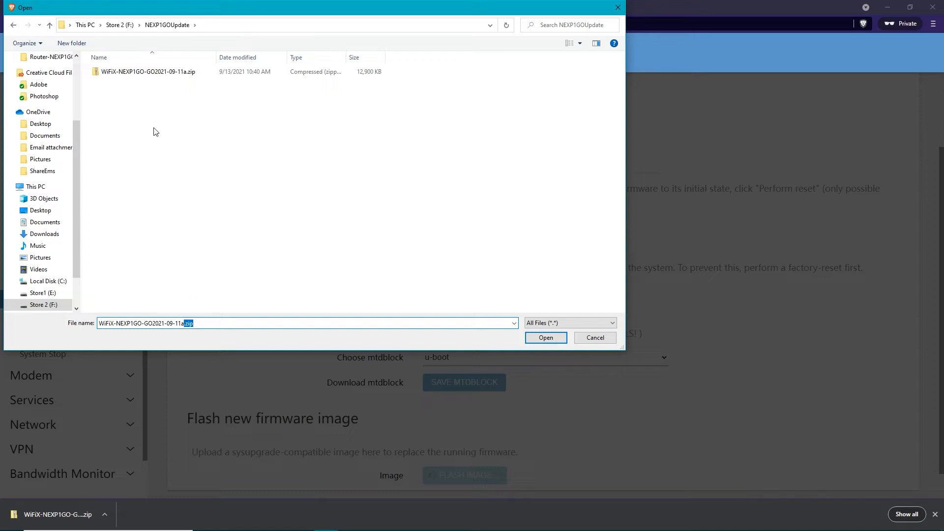
pyautogui.rightClick(146, 71)
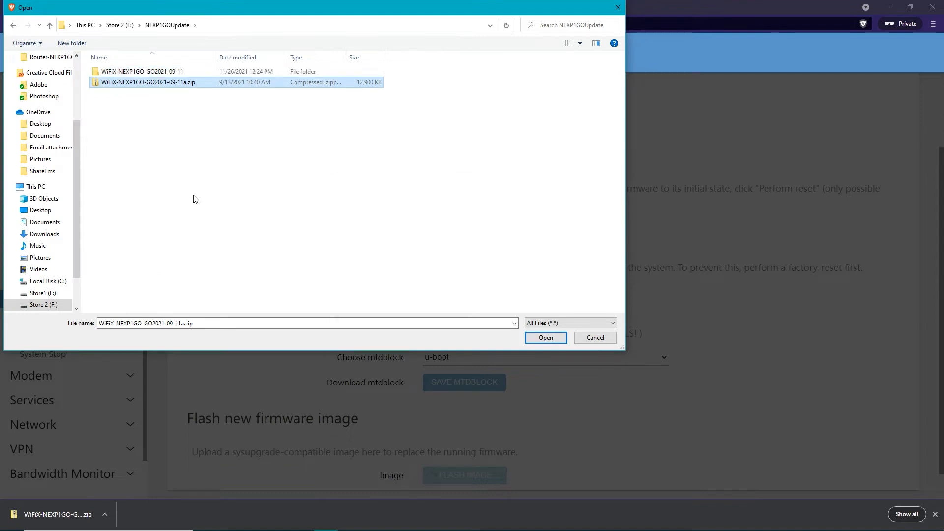
pyautogui.click(133, 71)
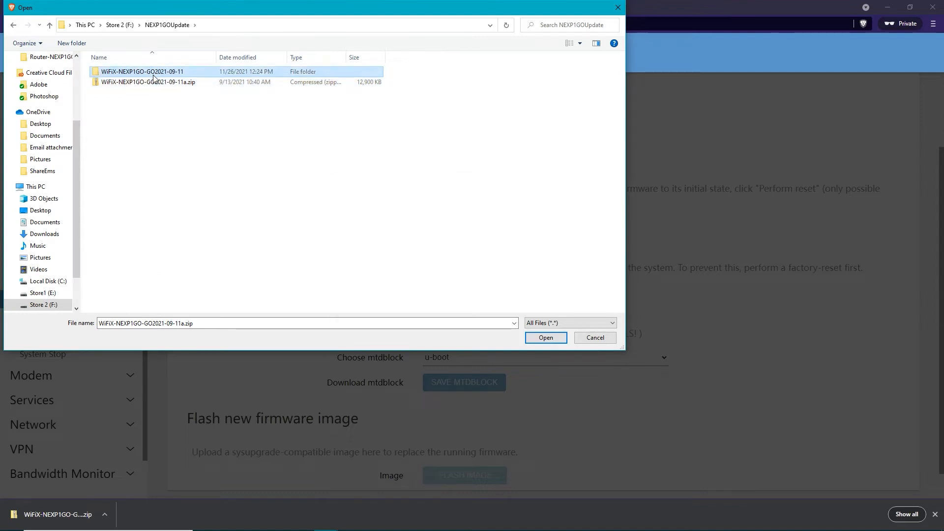
pyautogui.doubleClick(142, 71)
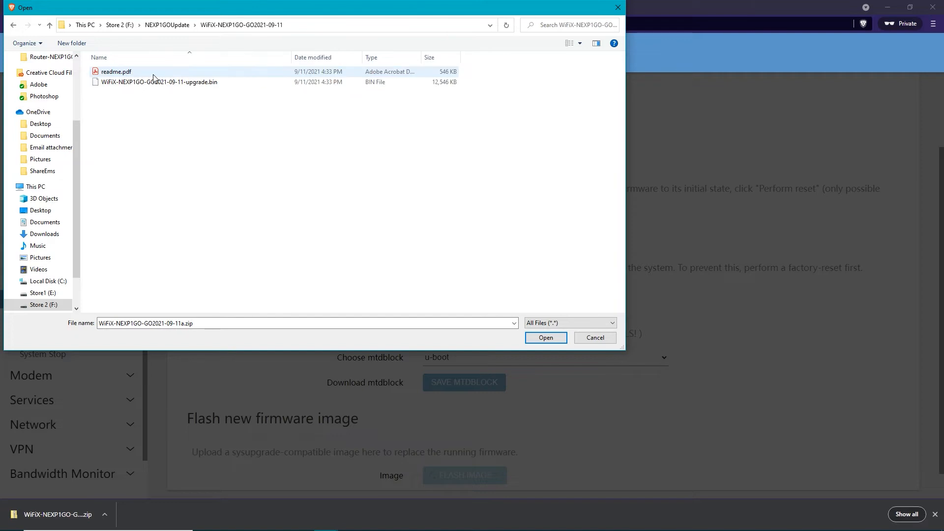
pyautogui.click(157, 81)
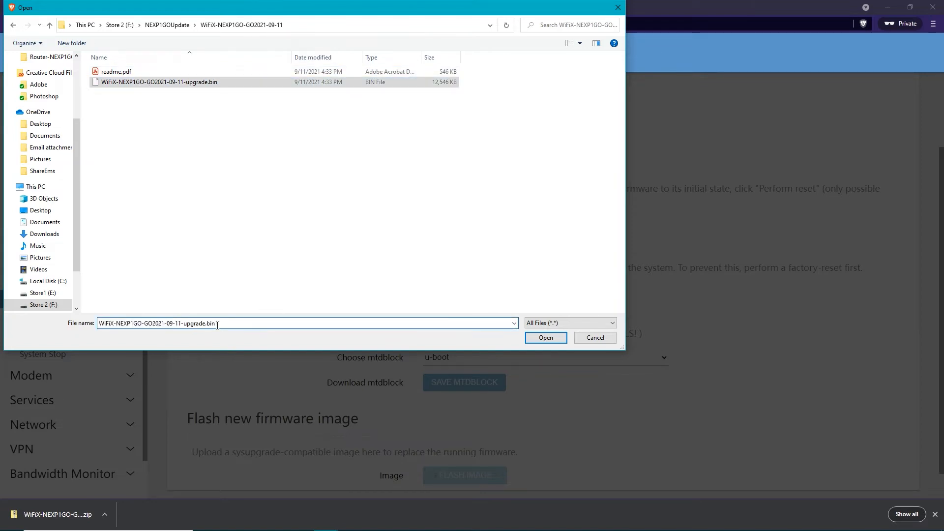
pyautogui.doubleClick(210, 323)
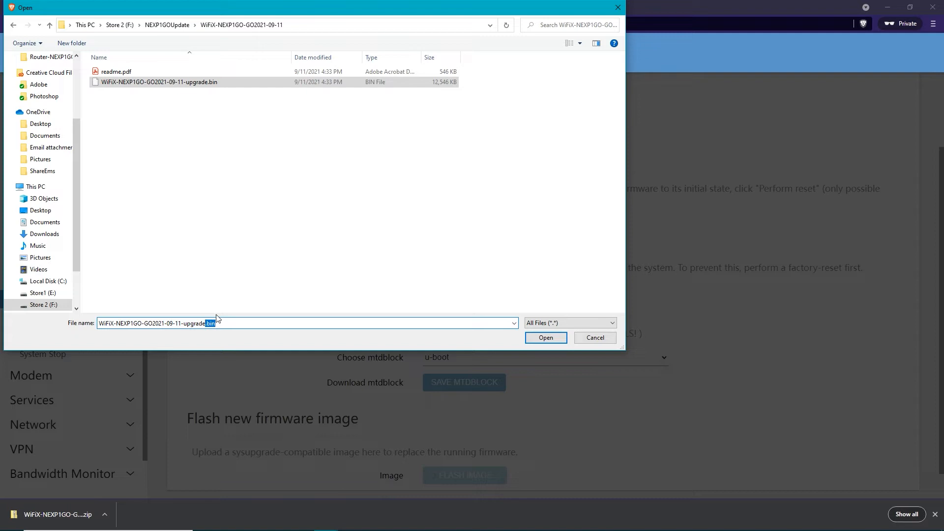
pyautogui.doubleClick(131, 323)
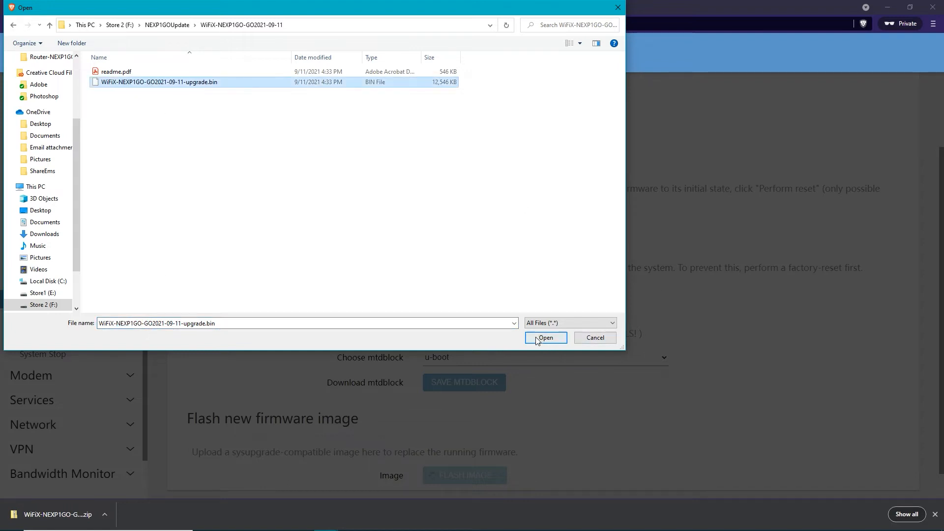
pyautogui.click(545, 337)
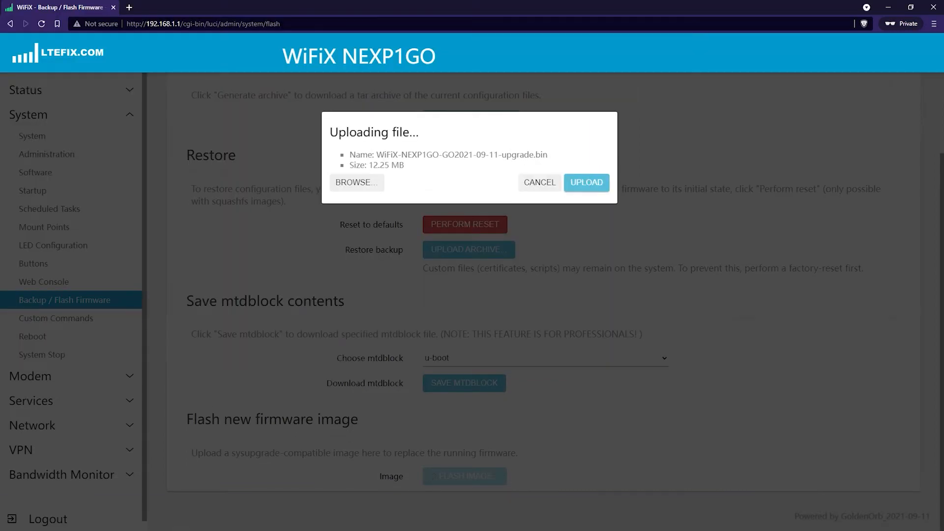
# Step: Upload WiFiX-NEXP1GO-GO2021-09-11-upgrade.bin to the router until progress shows 100%
pyautogui.click(586, 182)
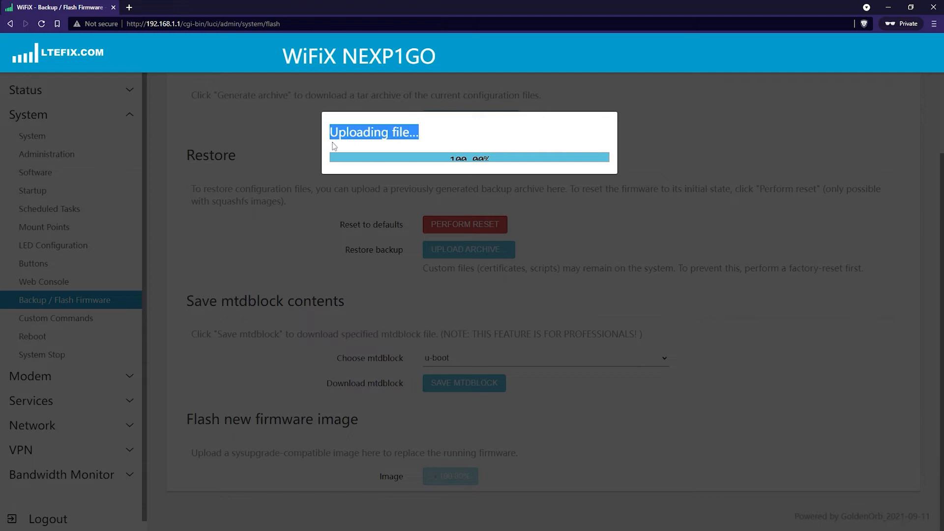
pyautogui.moveTo(438, 140)
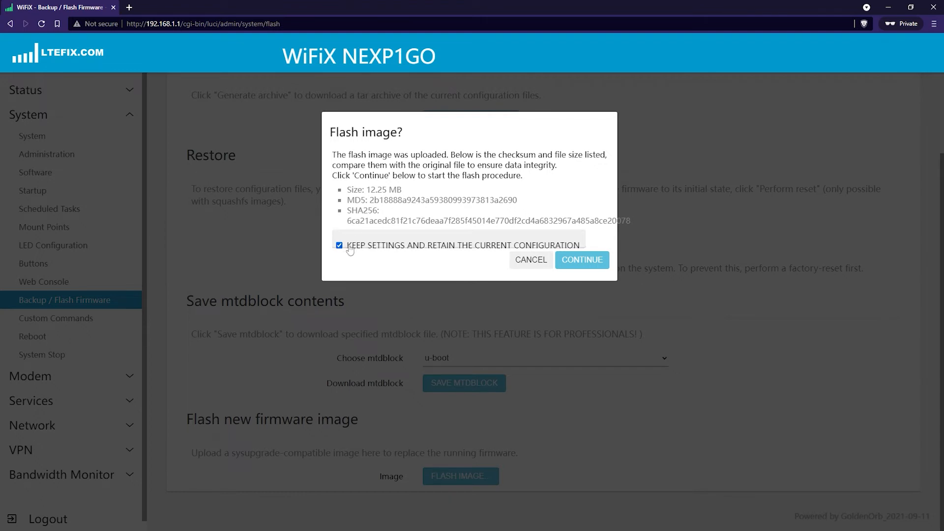
# Step: Flash the uploaded firmware with 'Keep settings' unticked
pyautogui.click(339, 245)
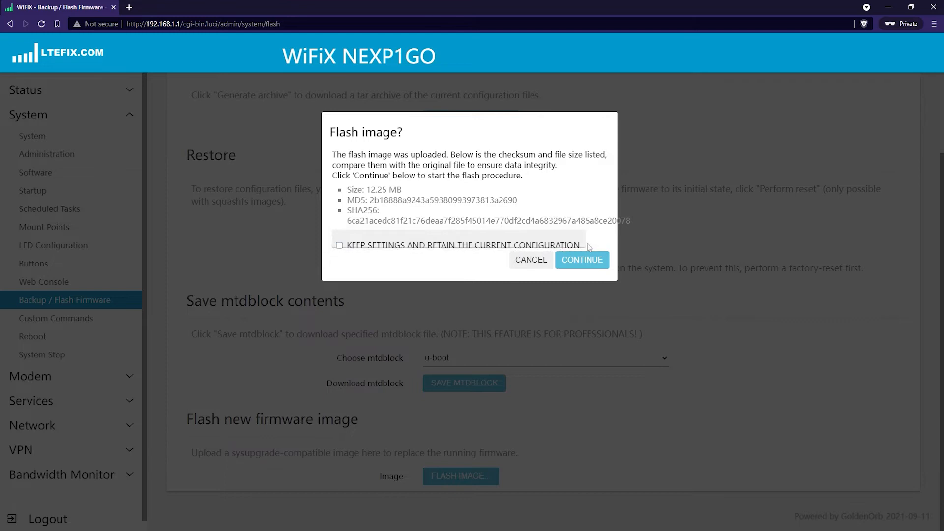
pyautogui.moveTo(362, 248)
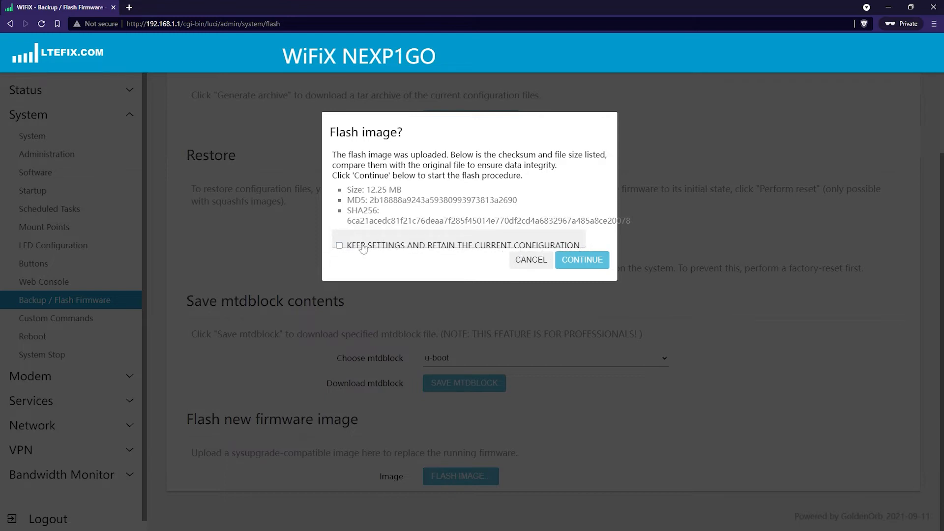
pyautogui.click(339, 244)
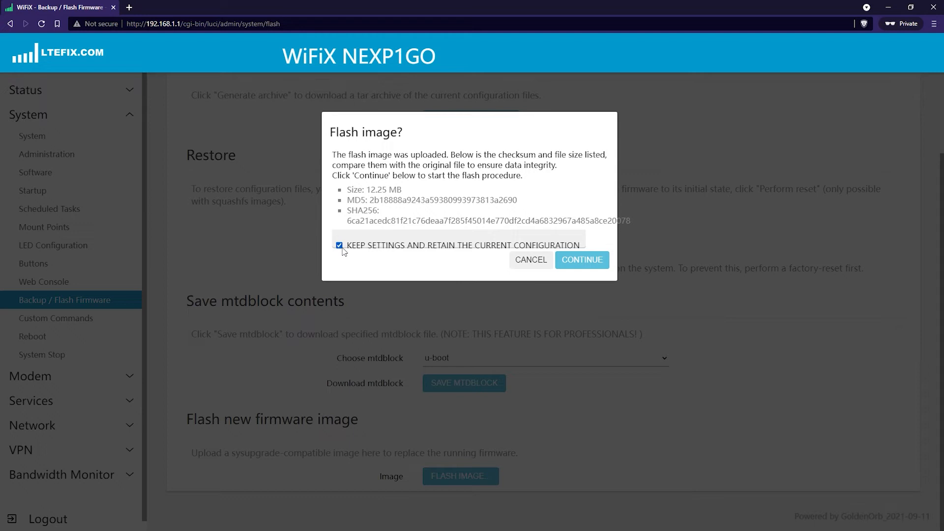
pyautogui.click(339, 246)
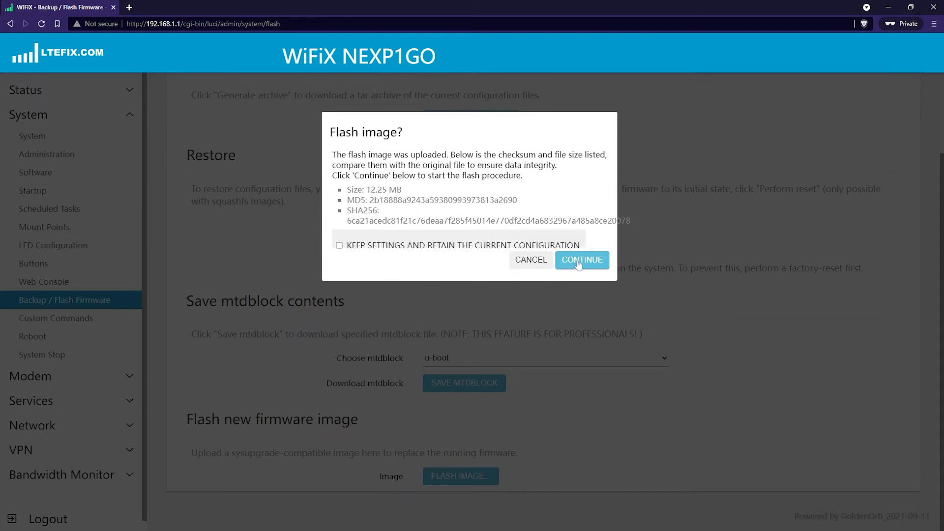
pyautogui.click(582, 260)
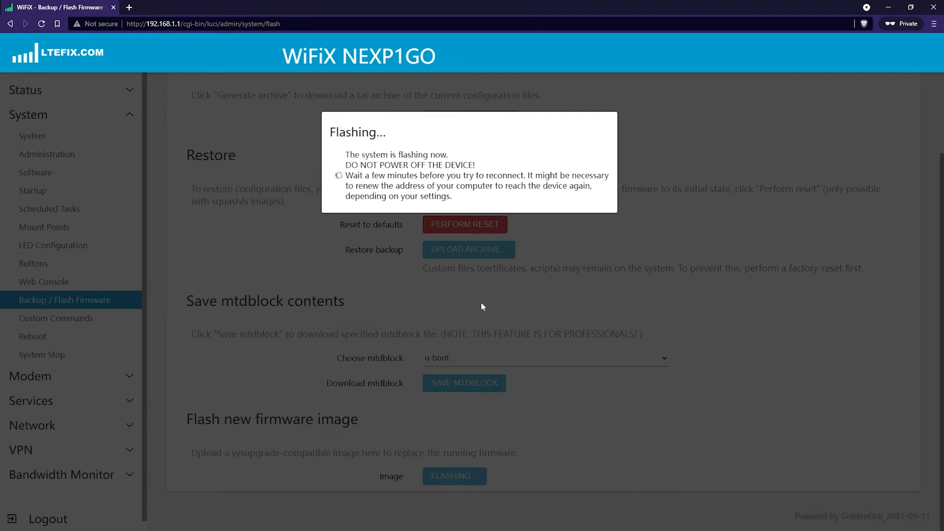
pyautogui.moveTo(452, 389)
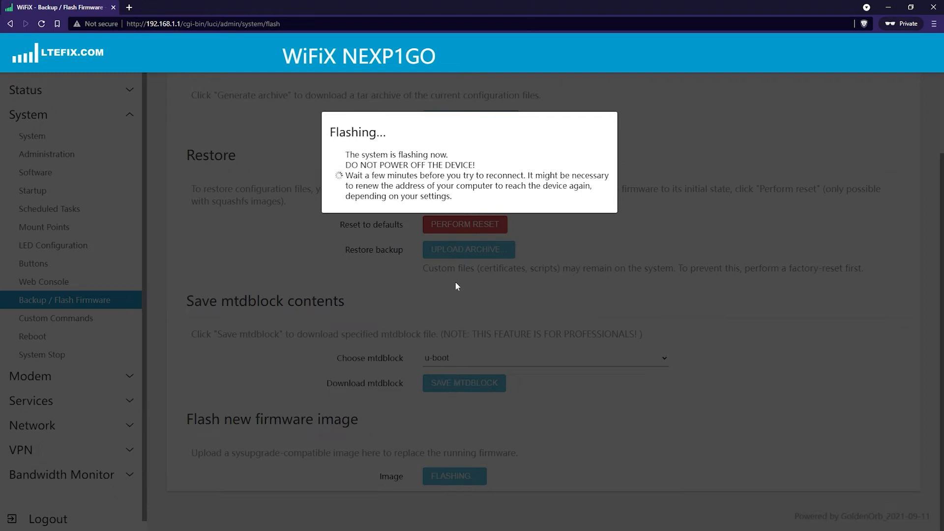
pyautogui.moveTo(346, 155); pyautogui.dragTo(476, 165)
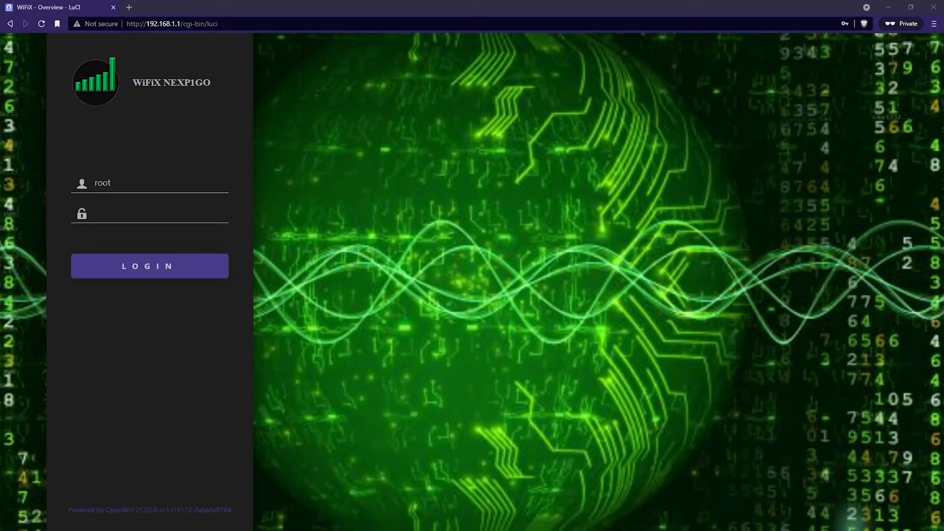
# Step: Keep reloading the router page while it reboots after flashing
pyautogui.click(148, 214)
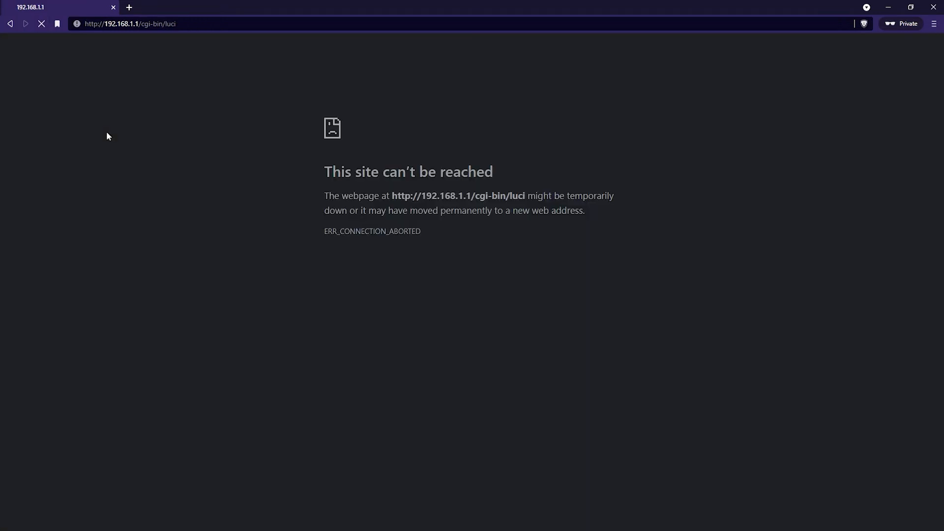
pyautogui.moveTo(200, 61)
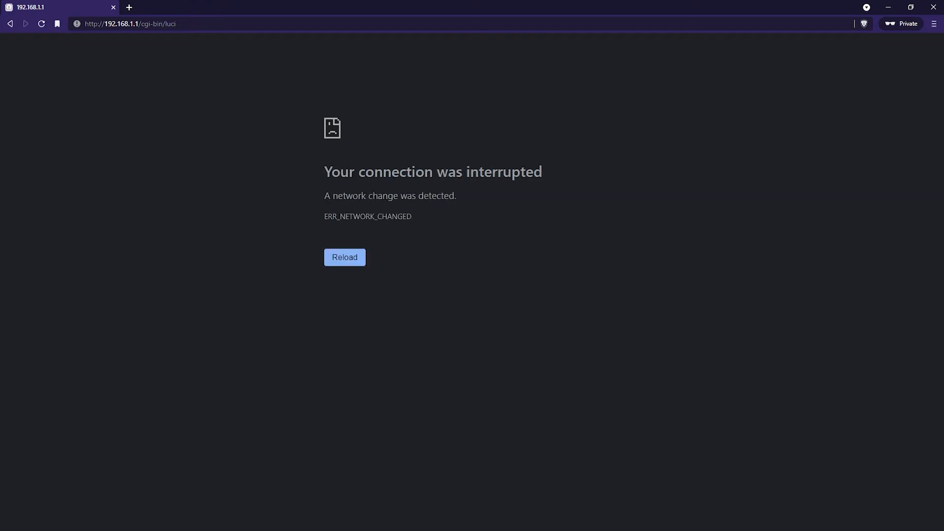
pyautogui.click(345, 257)
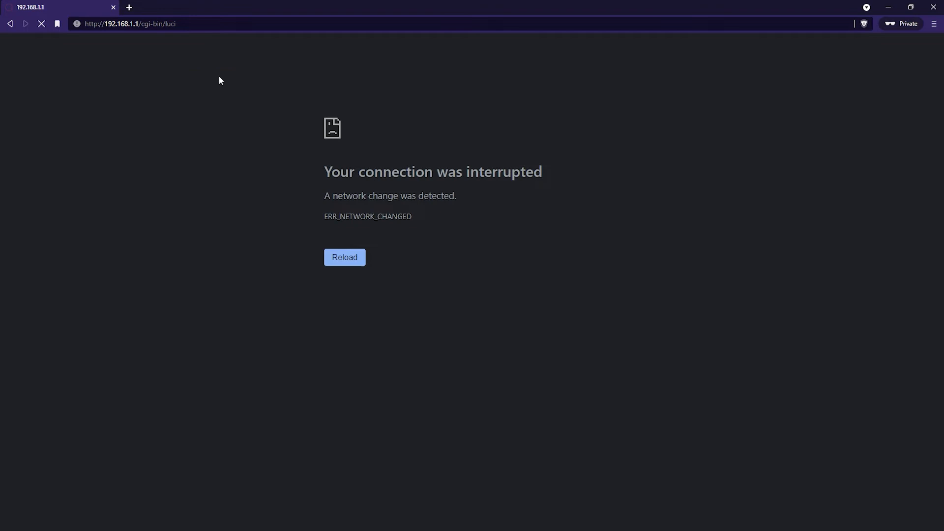
pyautogui.moveTo(368, 196); pyautogui.dragTo(456, 195)
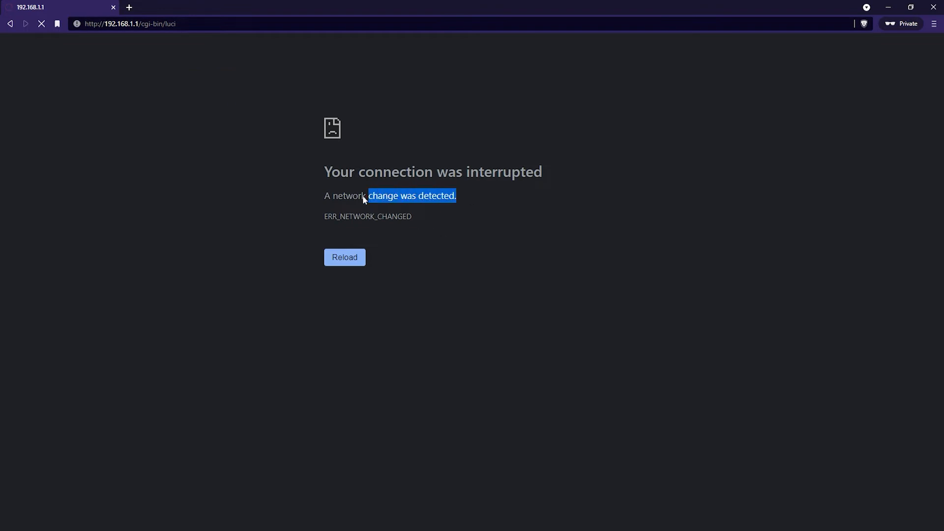
pyautogui.click(296, 186)
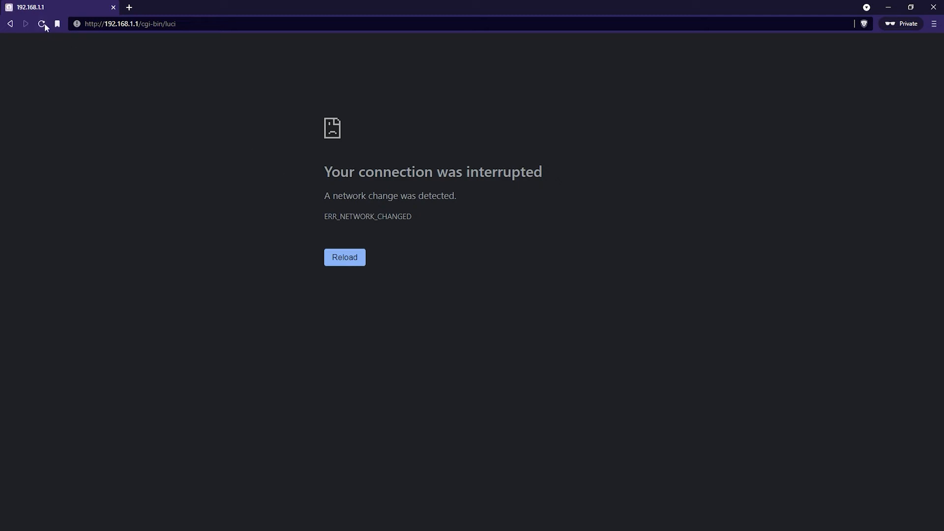
pyautogui.click(42, 24)
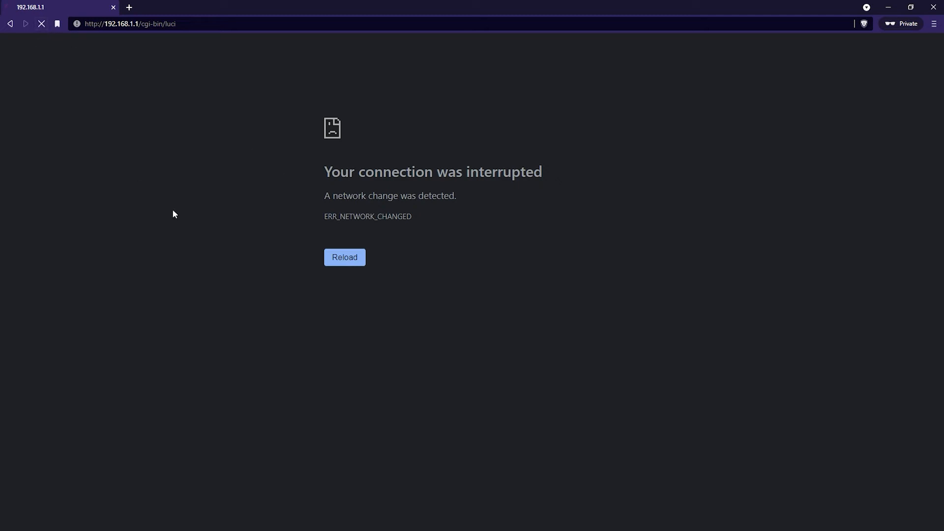
pyautogui.moveTo(196, 220)
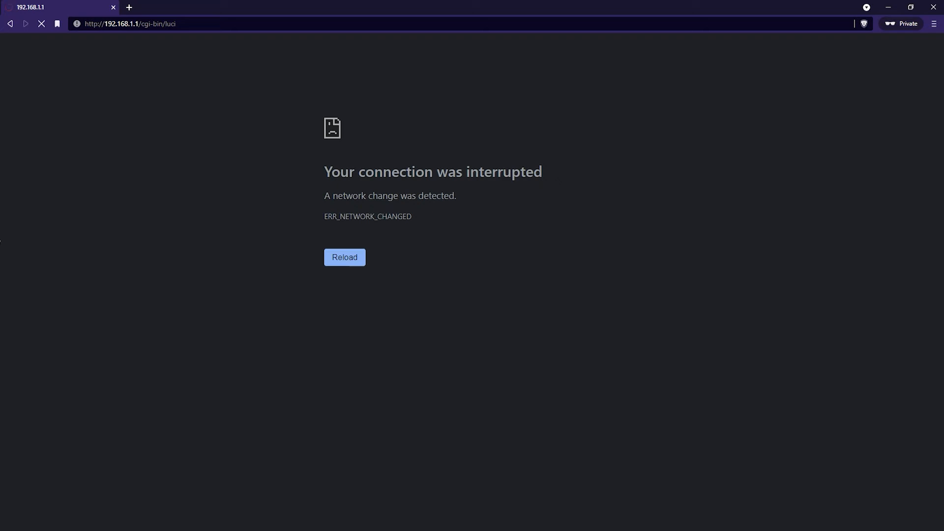
pyautogui.moveTo(107, 129)
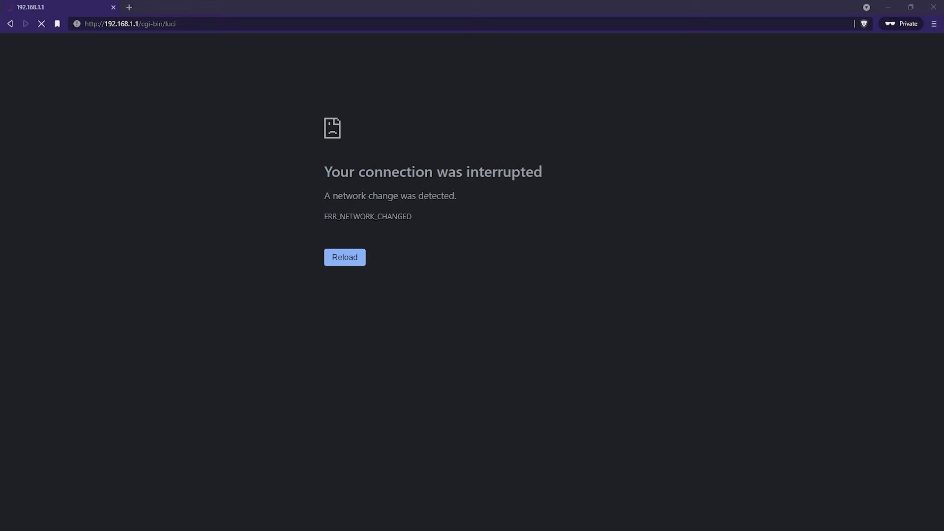
pyautogui.moveTo(226, 130)
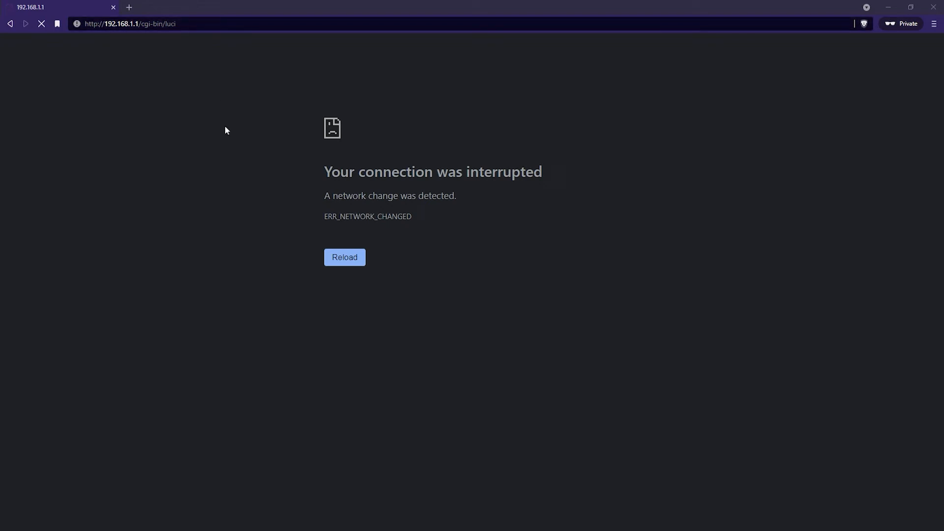
# Step: Reload the router login page and log back in as root
pyautogui.click(344, 257)
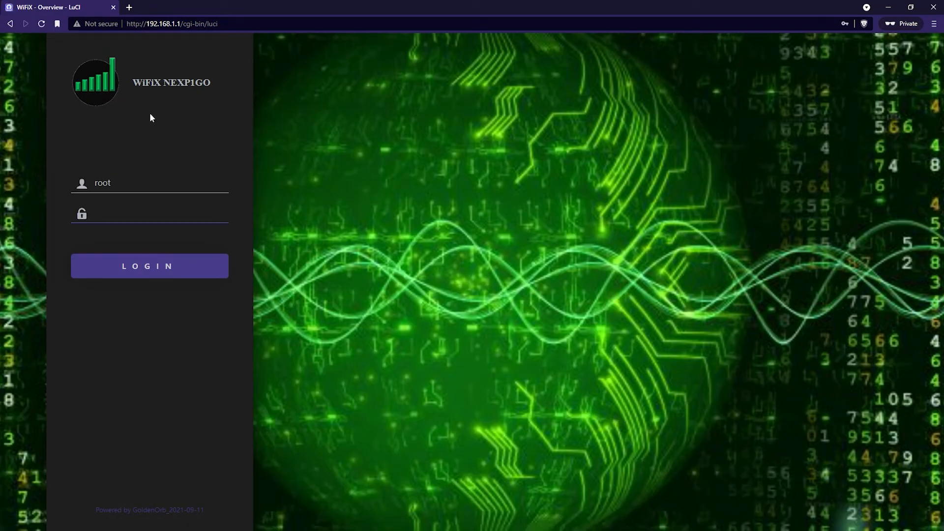
pyautogui.write('••')
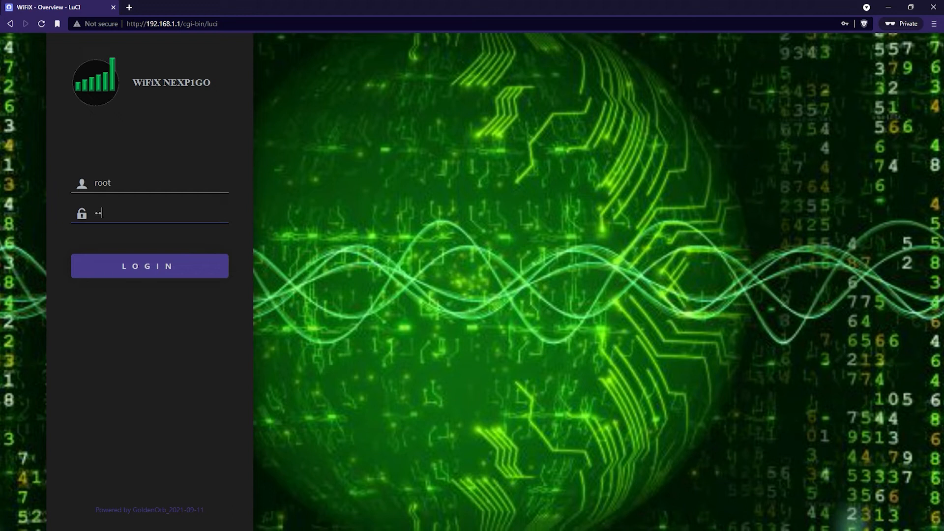
pyautogui.click(135, 266)
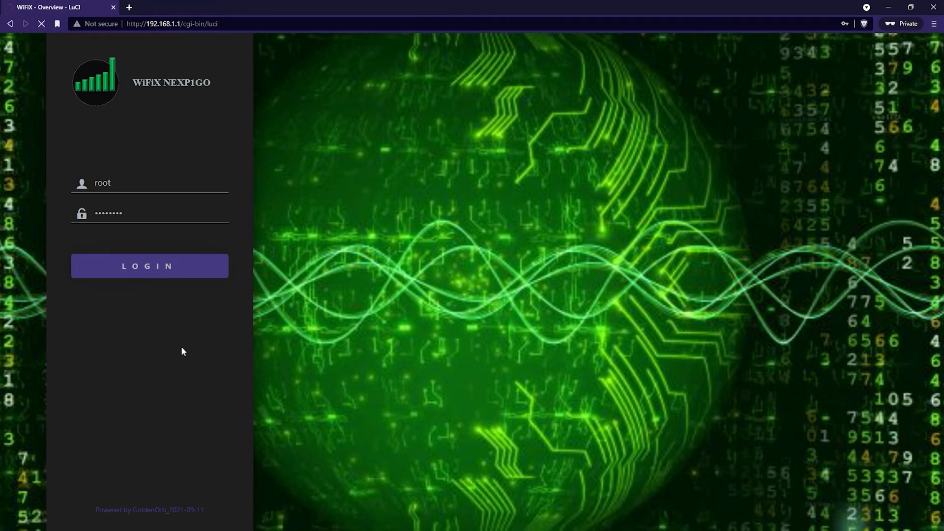
pyautogui.click(149, 266)
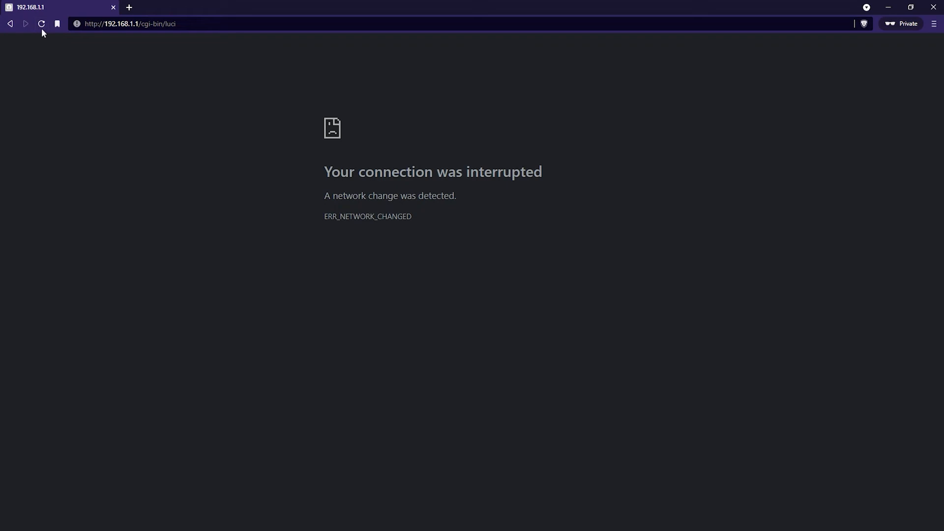
# Step: Reload past the Confirm Form Resubmission prompt so the Status overview loads
pyautogui.click(42, 24)
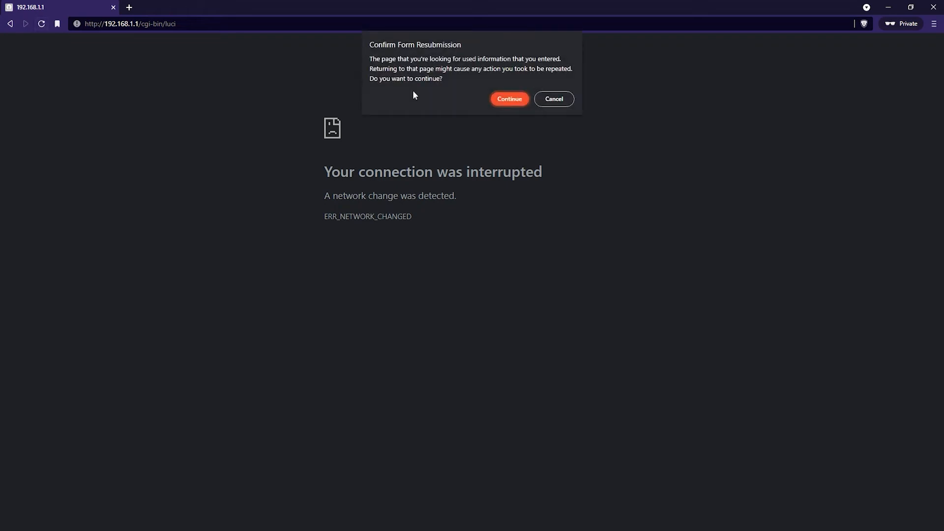
pyautogui.click(554, 99)
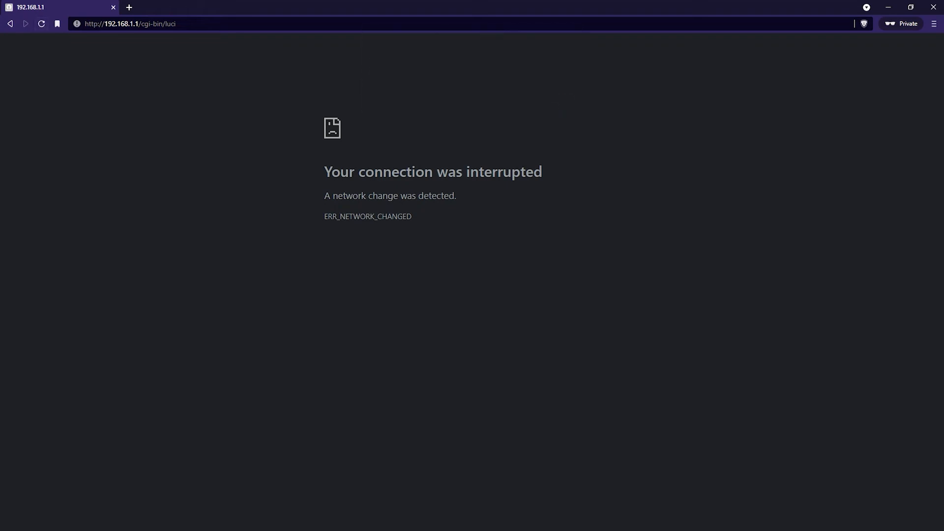
pyautogui.click(42, 24)
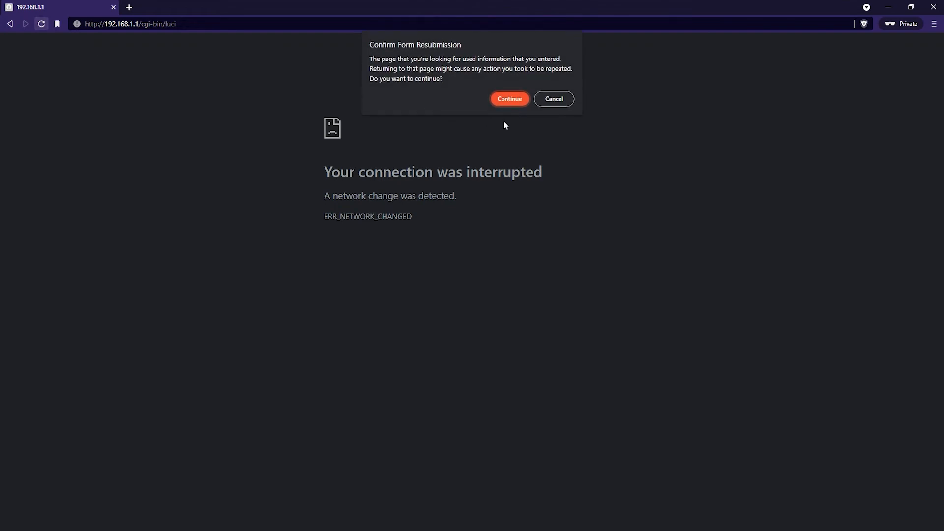
pyautogui.click(509, 98)
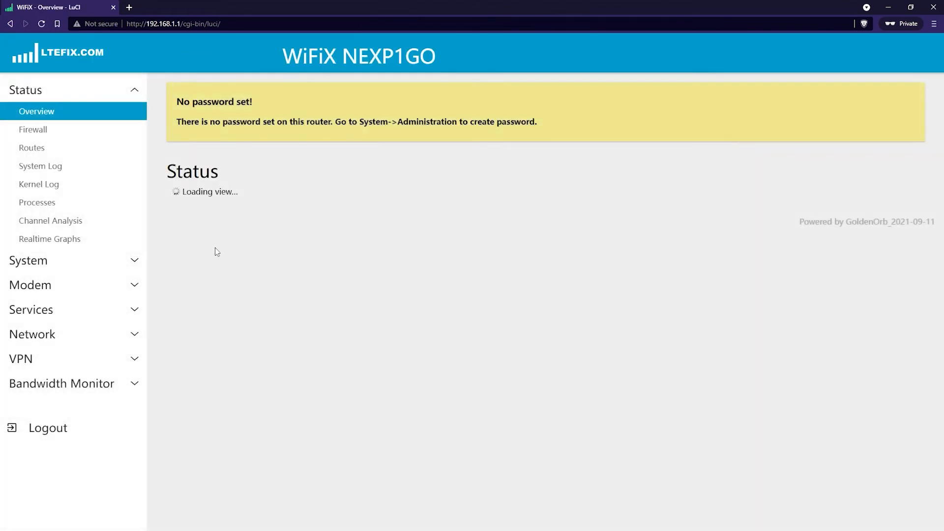
pyautogui.moveTo(224, 236)
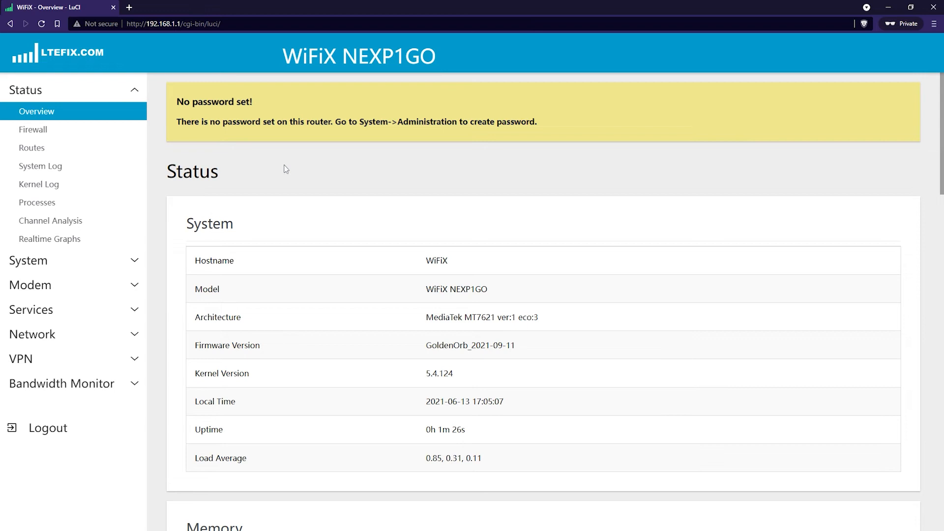
pyautogui.moveTo(444, 345); pyautogui.dragTo(514, 345)
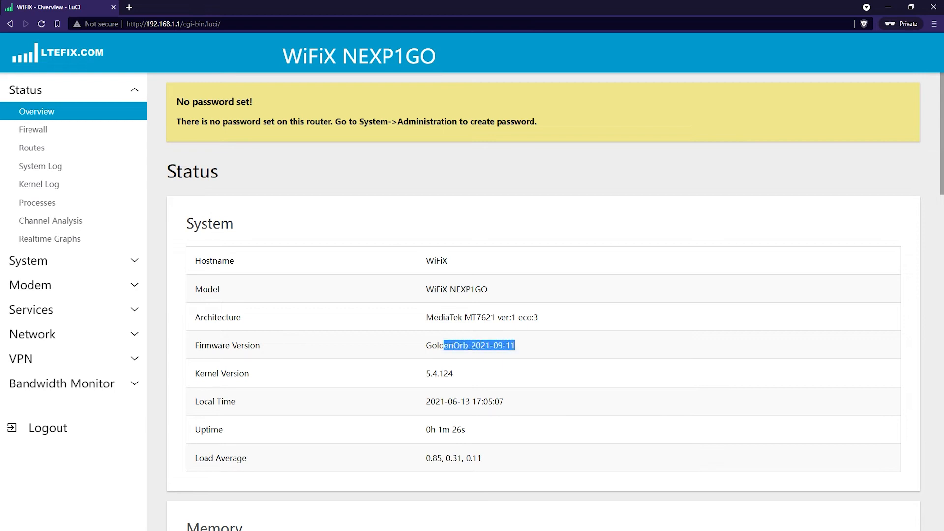
pyautogui.scroll(-3)
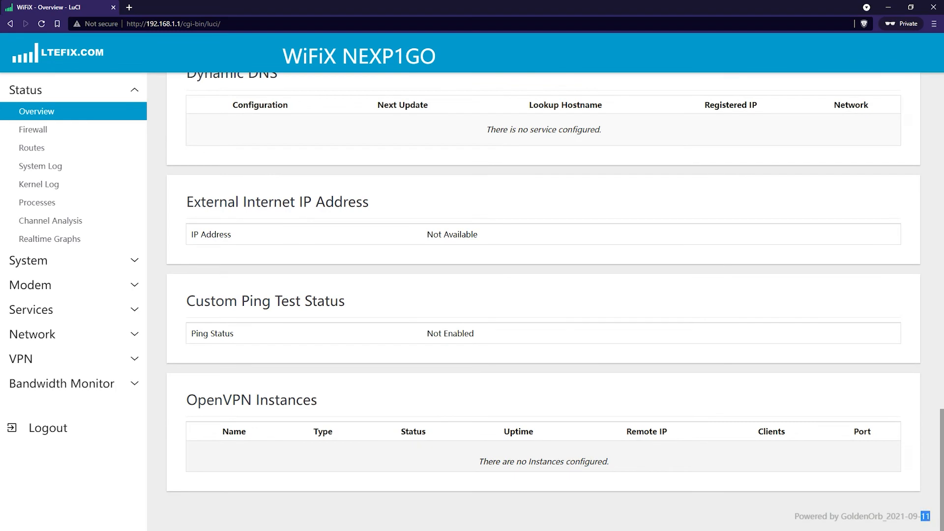
pyautogui.moveTo(500, 422)
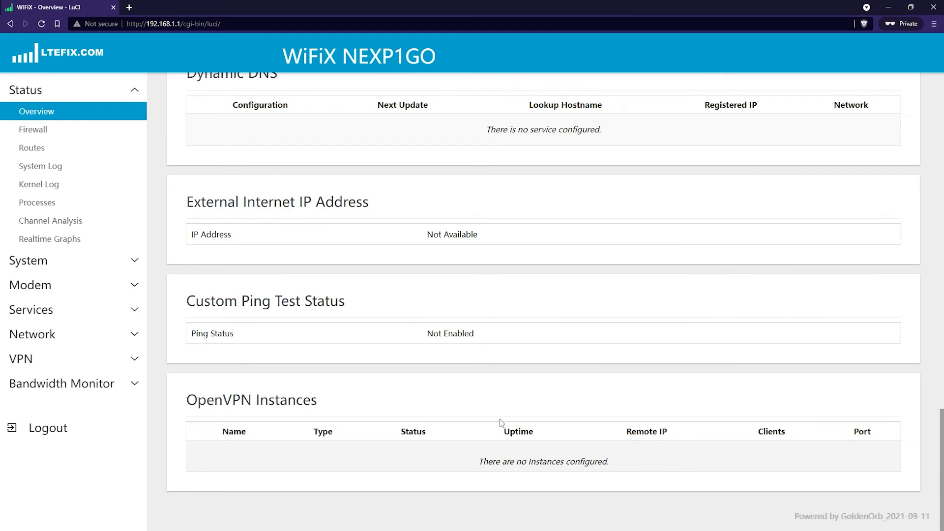
pyautogui.scroll(3)
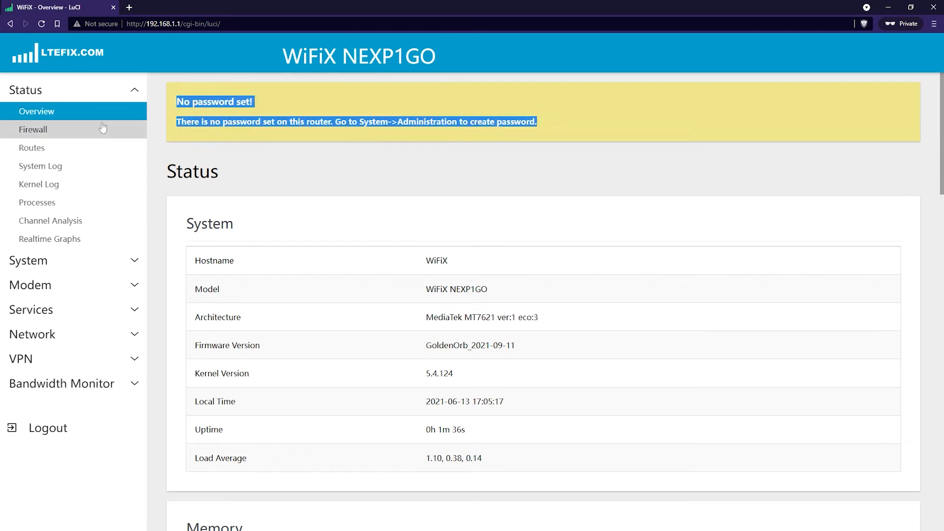
pyautogui.moveTo(65, 112)
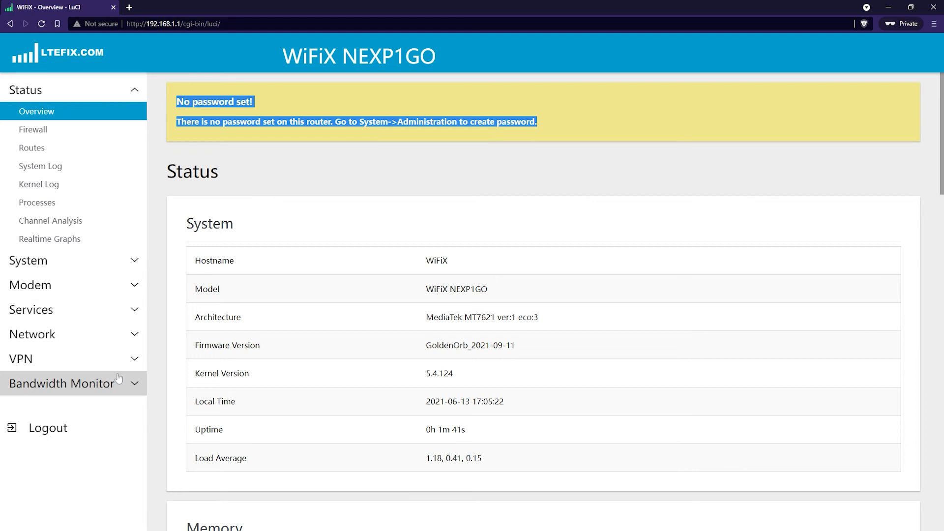
# Step: Collapse Status and accept the ifname migration on Network > Interfaces
pyautogui.click(27, 89)
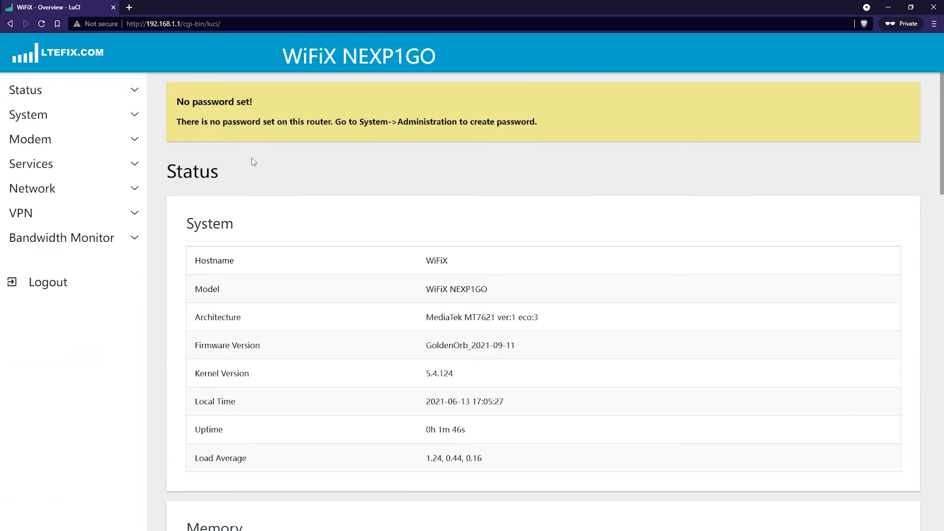
pyautogui.moveTo(383, 362)
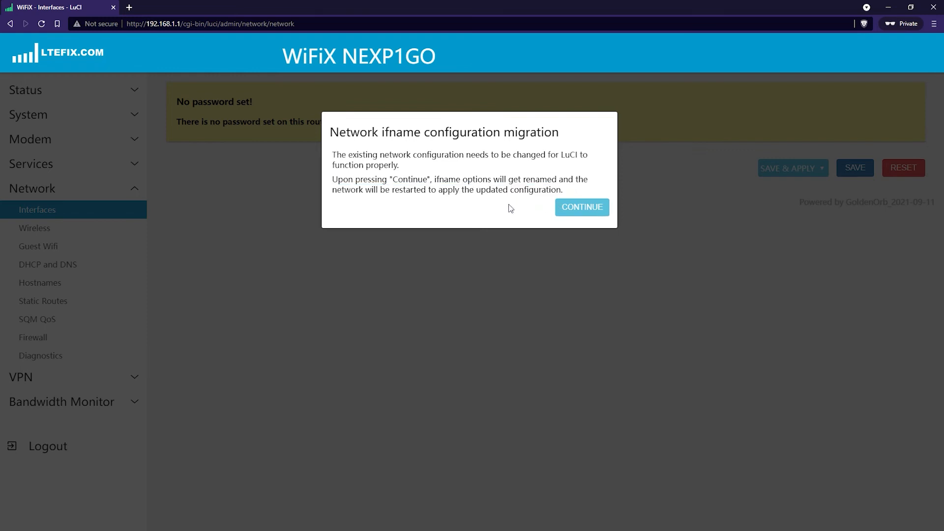
pyautogui.click(581, 207)
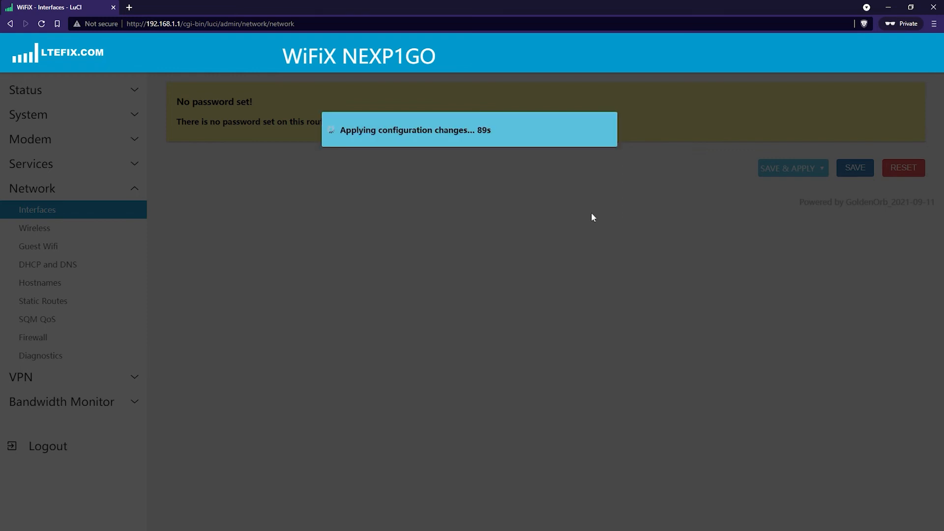
pyautogui.moveTo(462, 310)
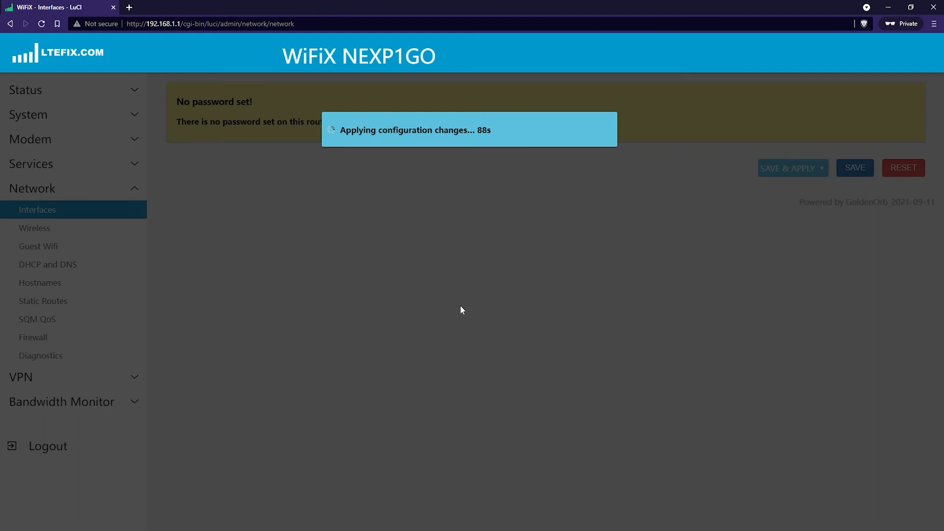
pyautogui.moveTo(468, 320)
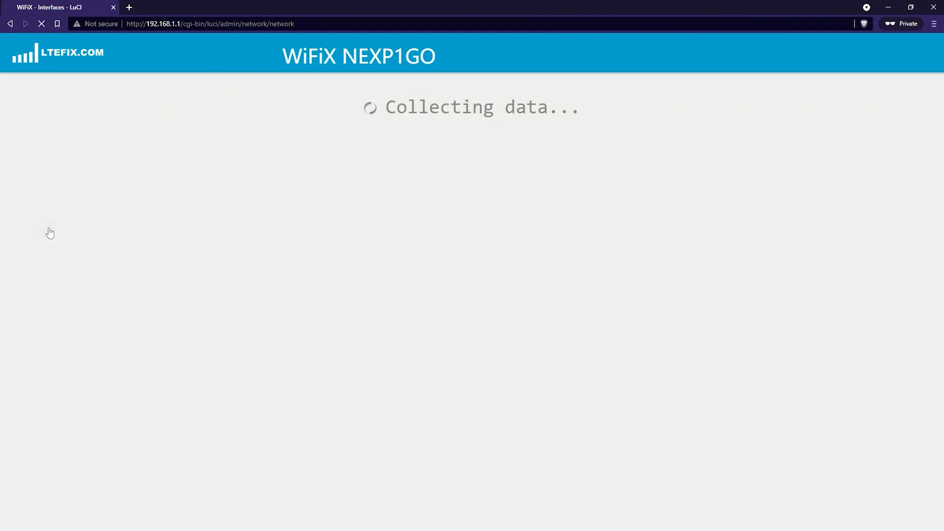
# Step: Check the Wireless Overview, then go to the System Reboot page
pyautogui.click(33, 228)
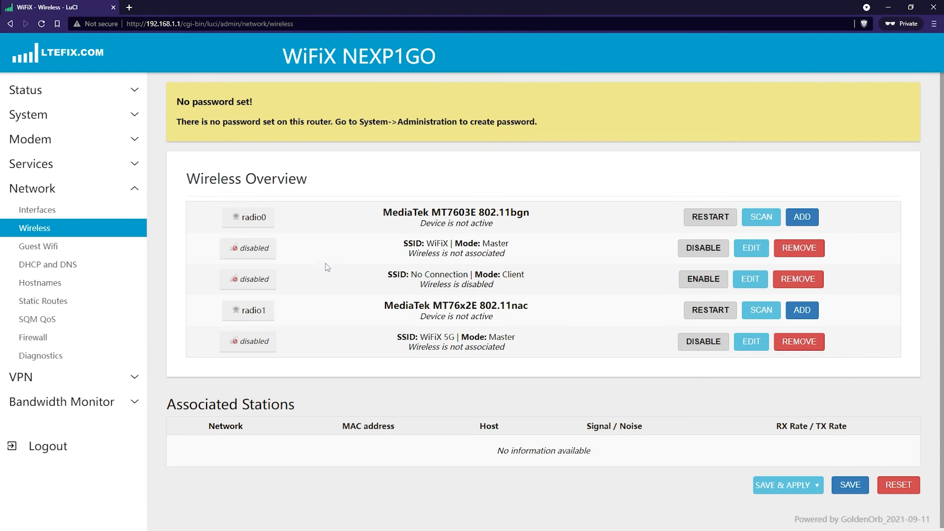
pyautogui.moveTo(548, 235)
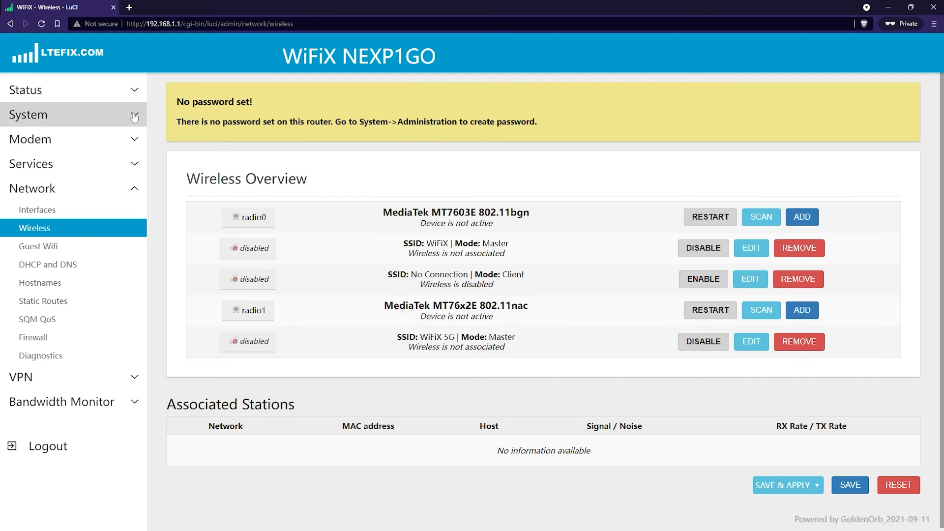
pyautogui.click(28, 114)
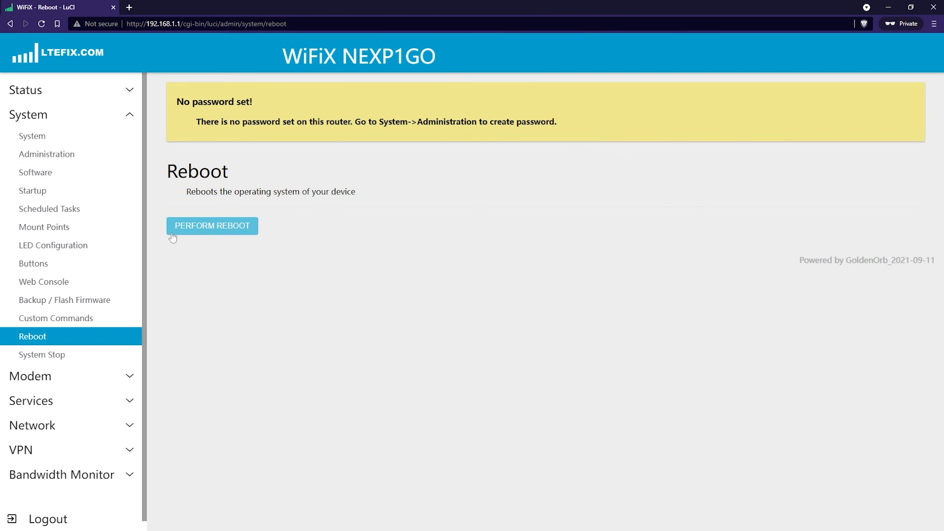
# Step: Perform the router reboot and wait for the LuCI login page
pyautogui.click(212, 226)
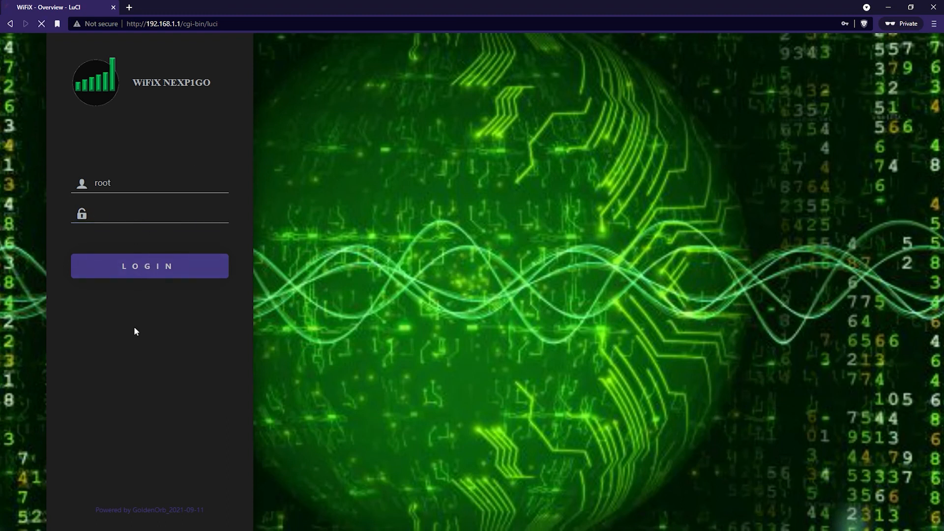
# Step: Log in as root and confirm WiFiX and WiFiX 5G are active on WPA2 PSK
pyautogui.click(149, 266)
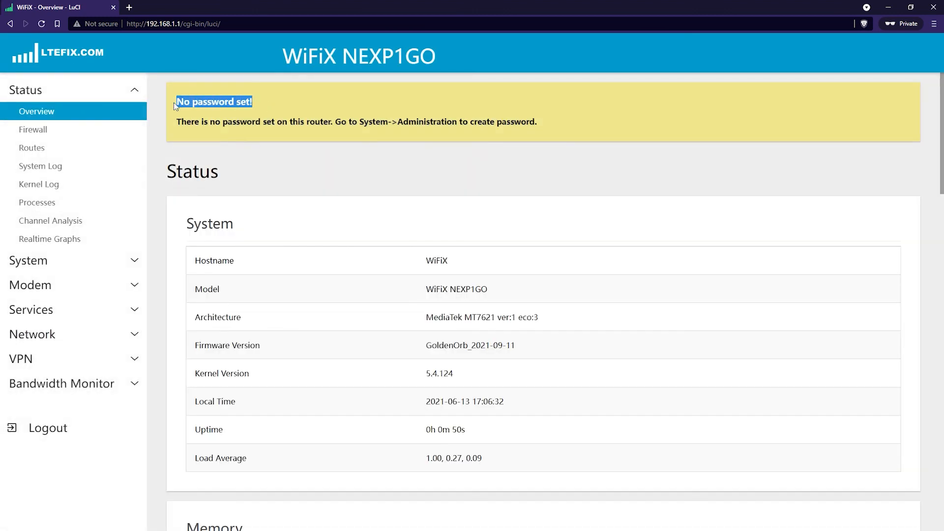
pyautogui.moveTo(101, 119)
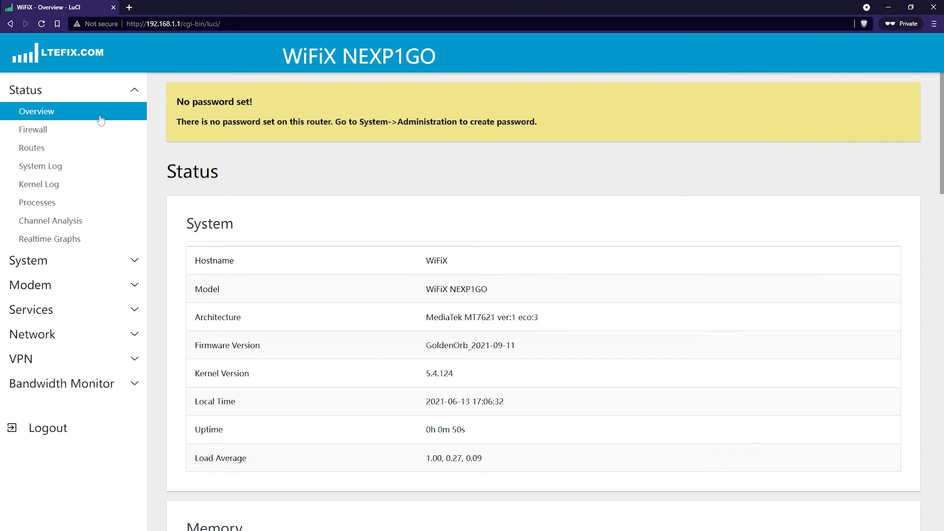
pyautogui.click(32, 334)
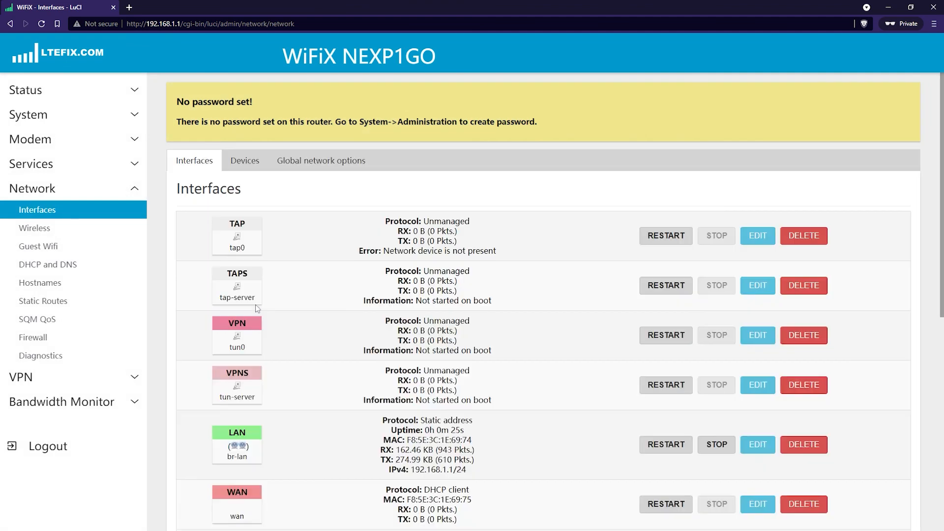
pyautogui.click(34, 228)
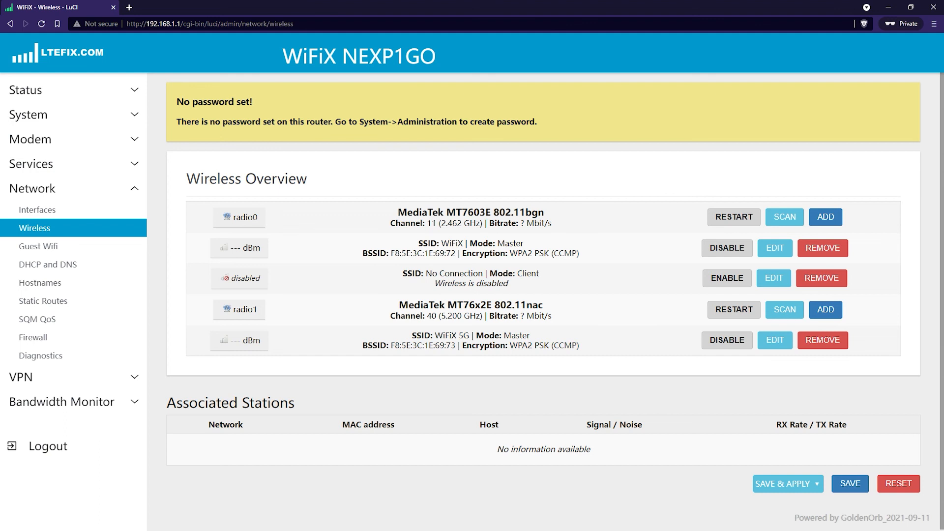
pyautogui.doubleClick(459, 315)
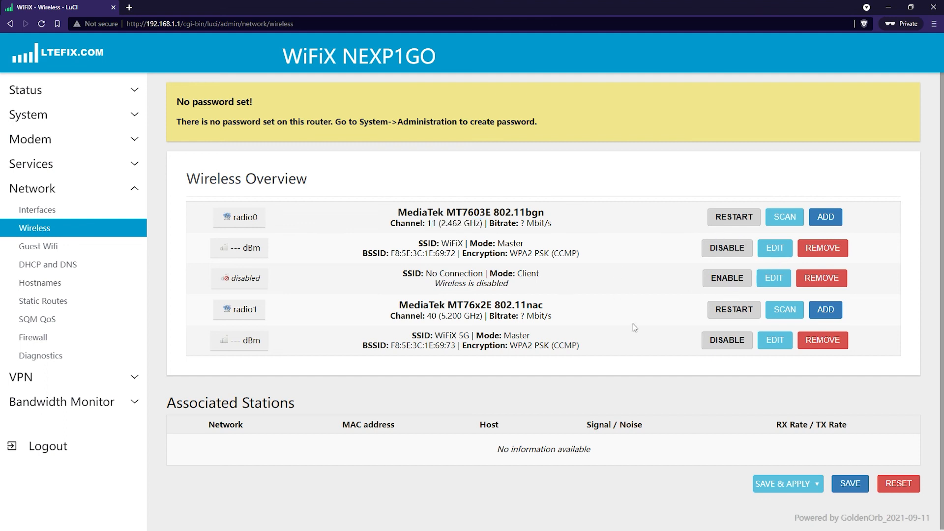
pyautogui.moveTo(792, 498)
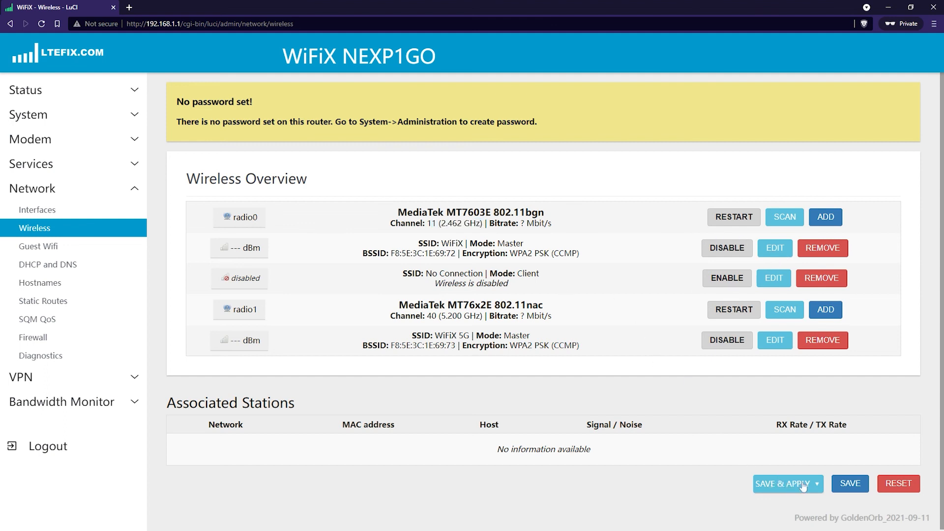